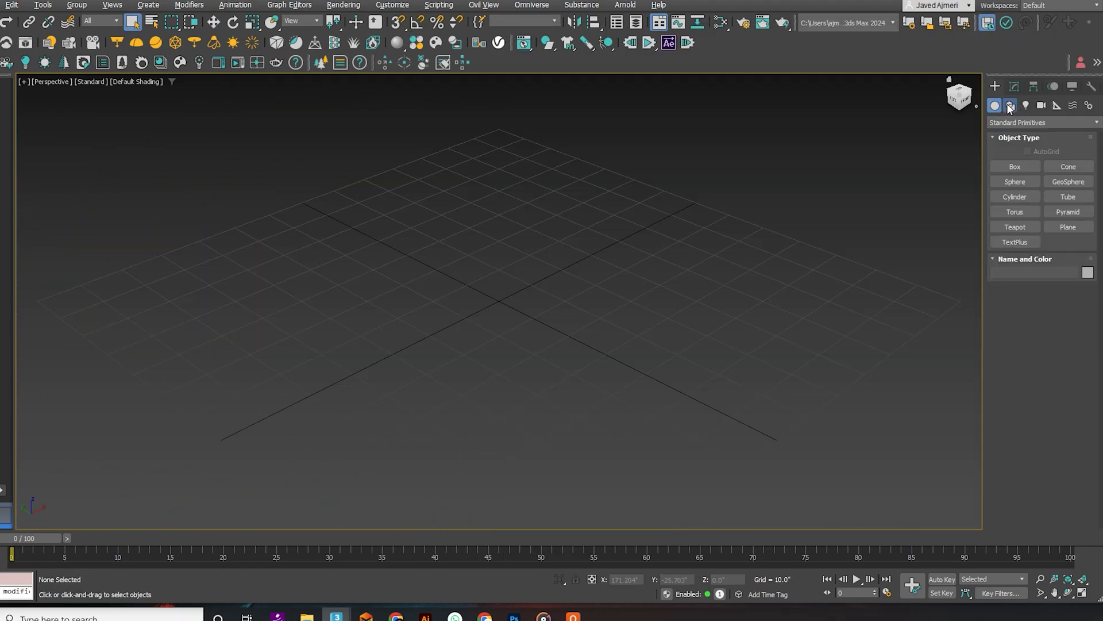
# Draw a closed, downward-pointing triangular Line spline in the Top viewport
pyautogui.click(1010, 106)
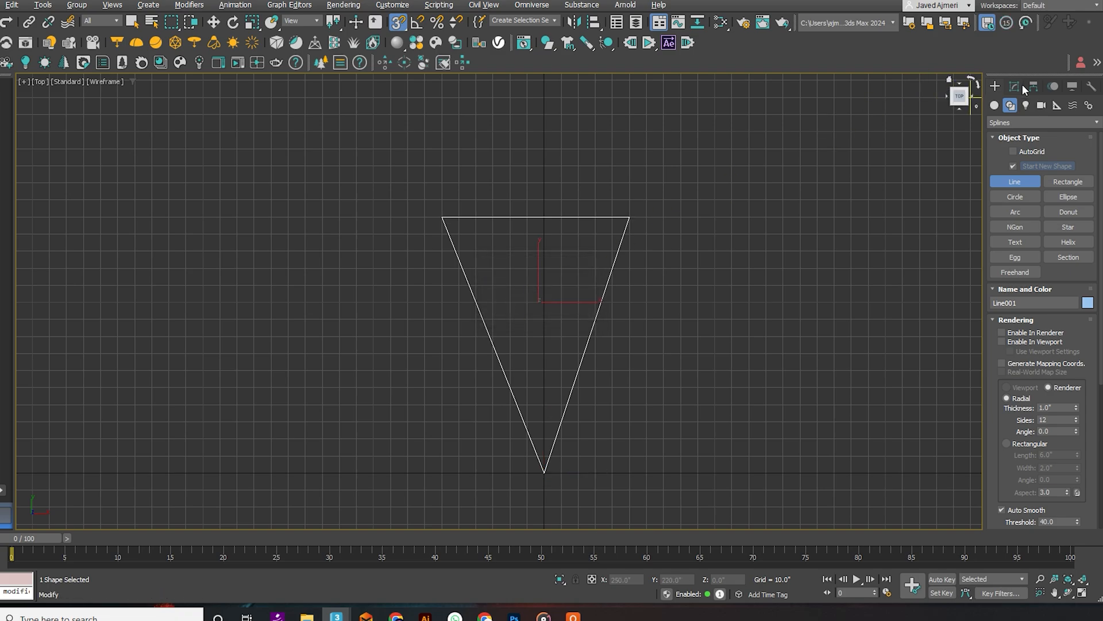
pyautogui.click(1014, 86)
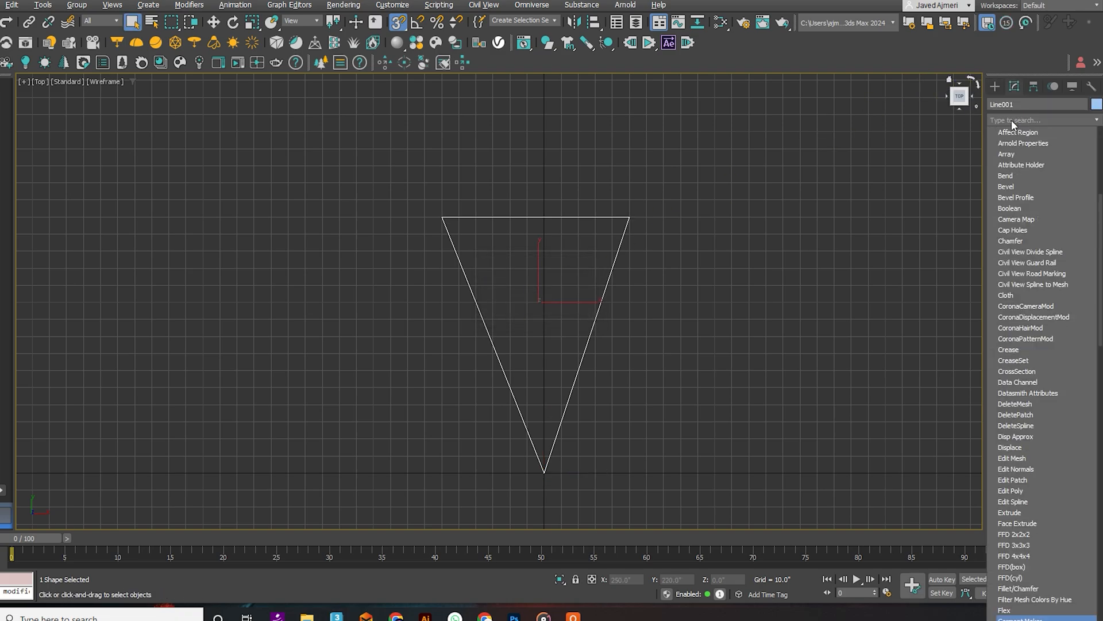
# Apply Garment Maker to Line001, turning the triangle into a triangulated cloth panel
pyautogui.click(1027, 134)
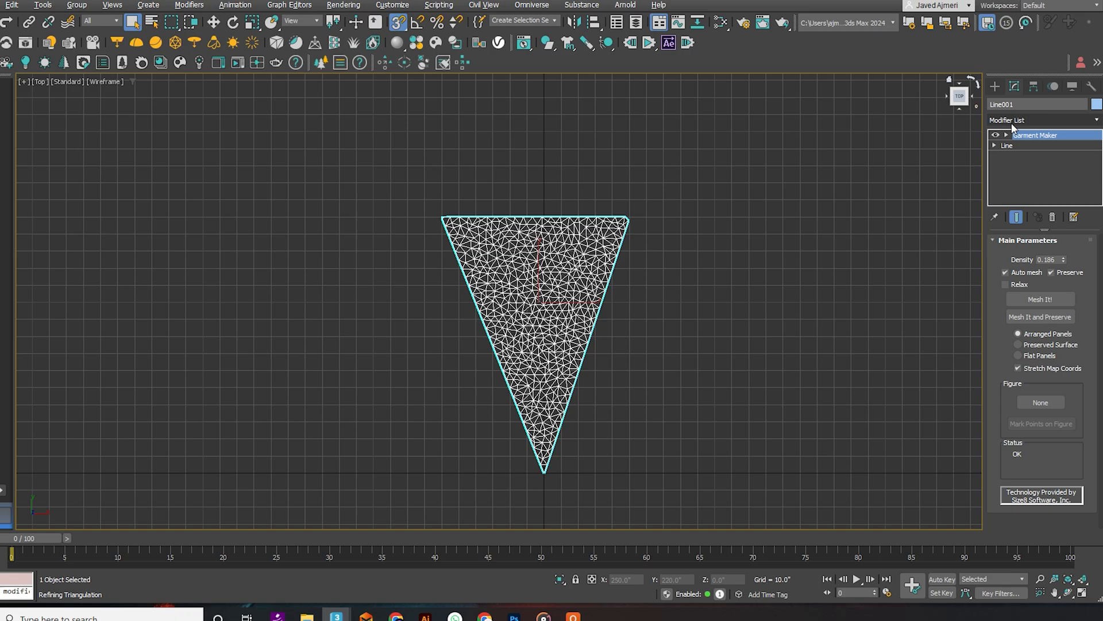
pyautogui.click(1048, 260)
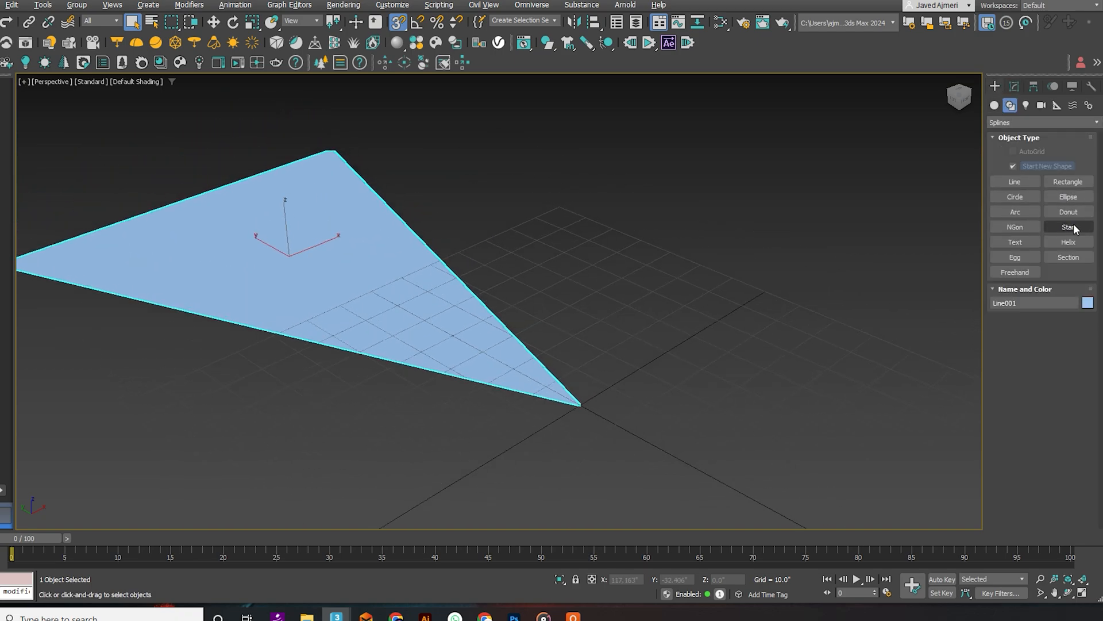
# Drag out a helix in the Left view with Radius 1 of 10, Radius 2 of 0, and 10 turns
pyautogui.click(1069, 241)
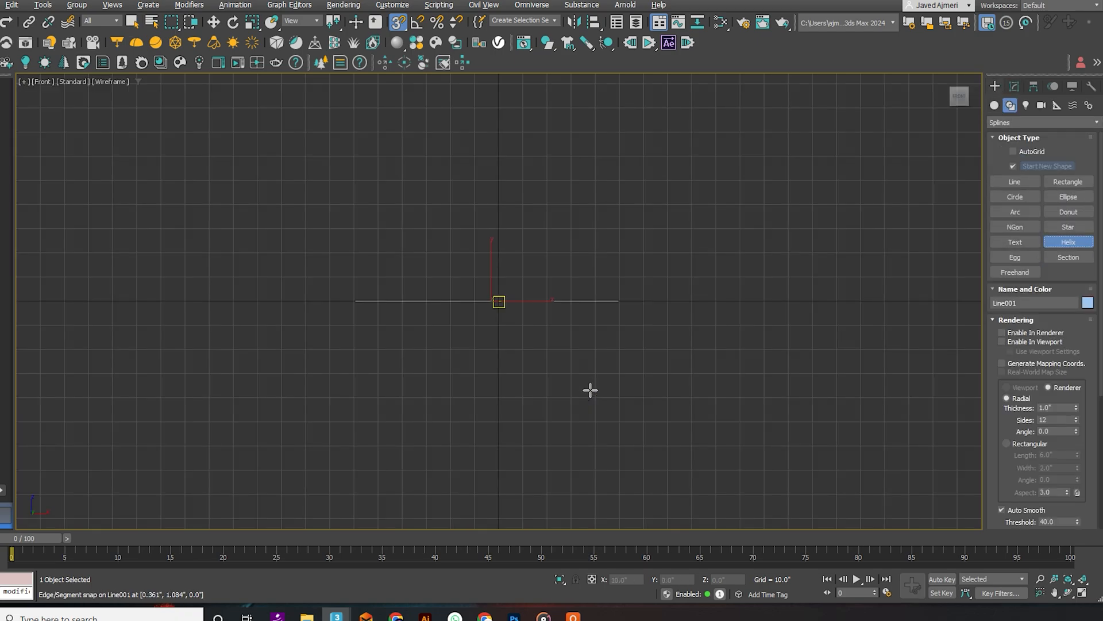
pyautogui.press('l')
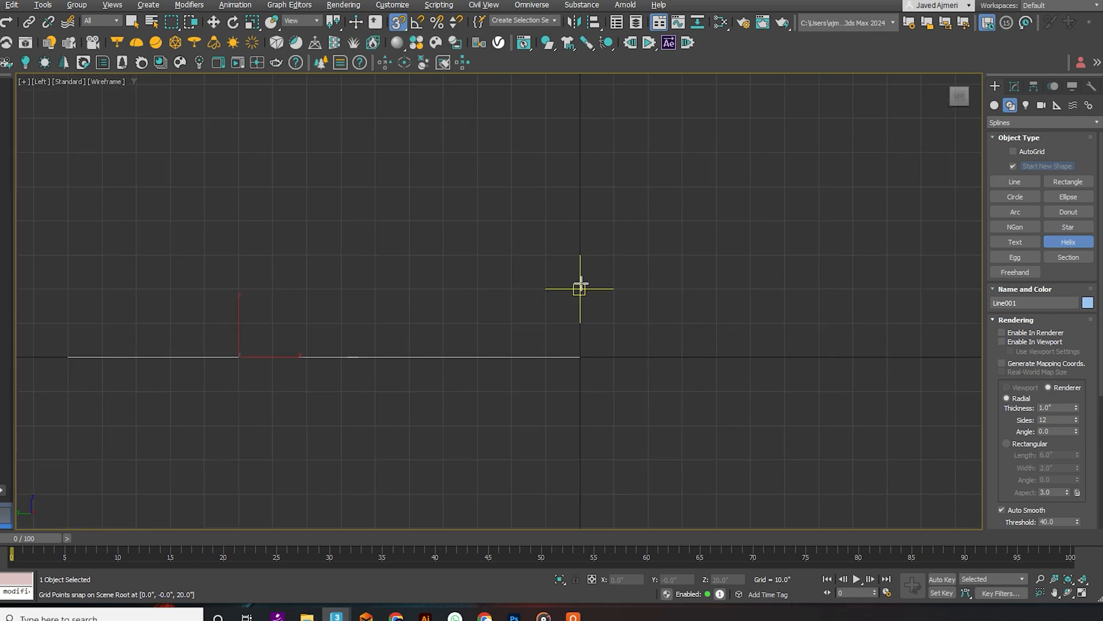
pyautogui.moveTo(579, 287); pyautogui.dragTo(614, 323)
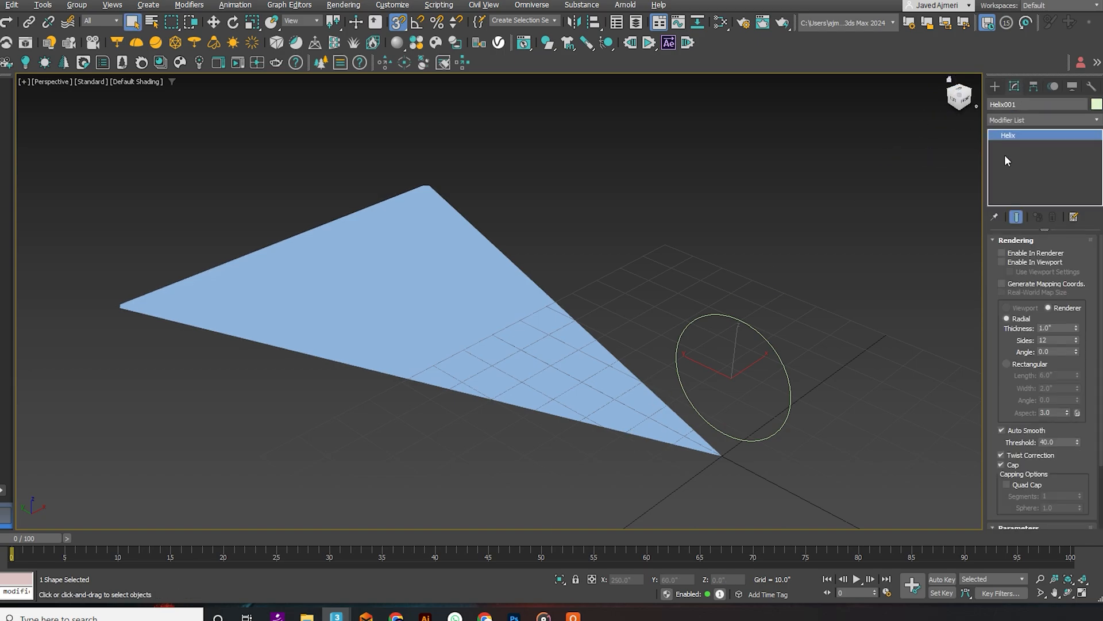
pyautogui.scroll(-3)
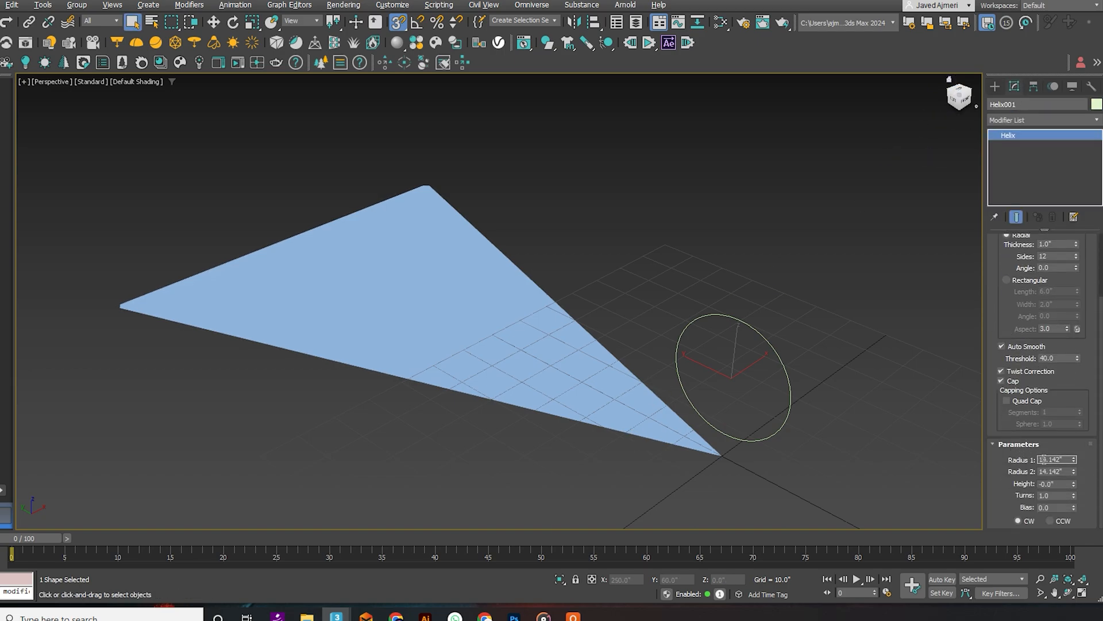
pyautogui.write('10.0"')
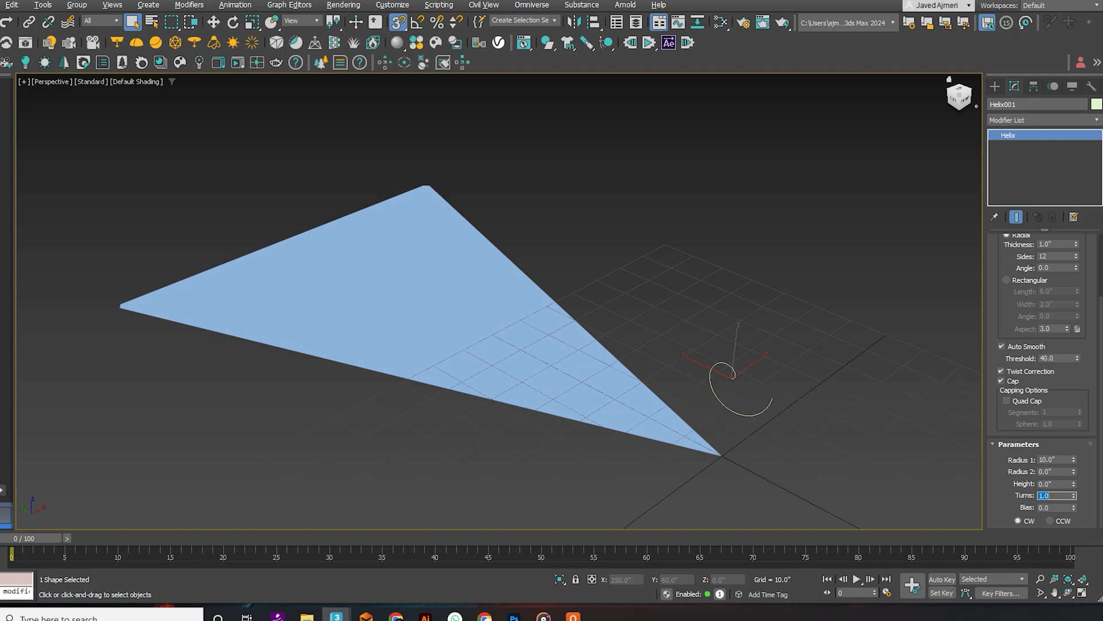
pyautogui.write('10.0')
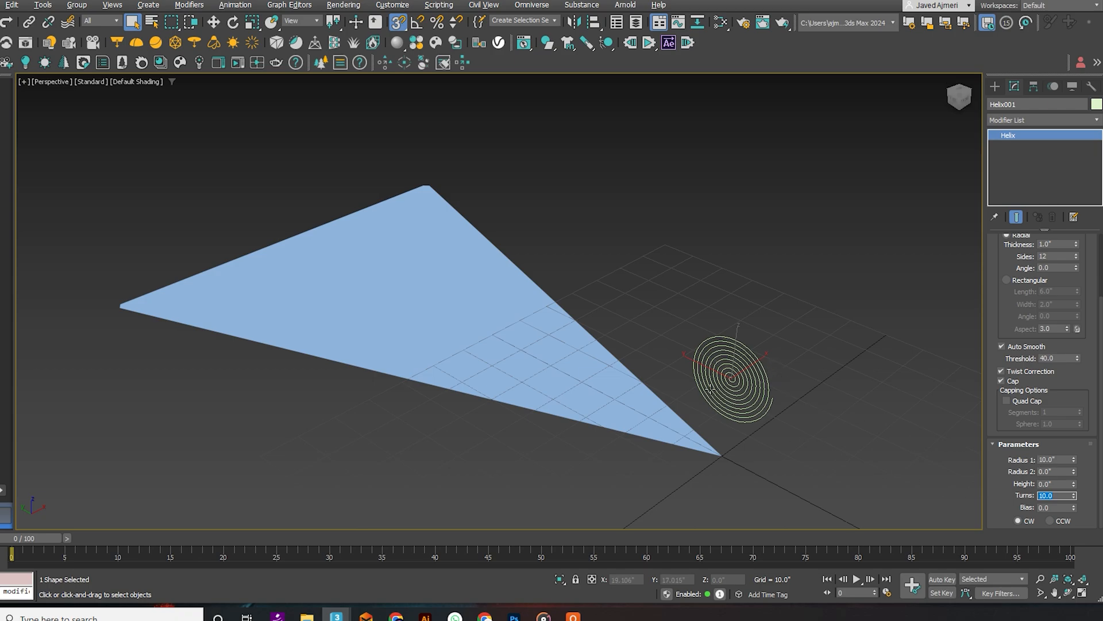
pyautogui.rightClick(711, 387)
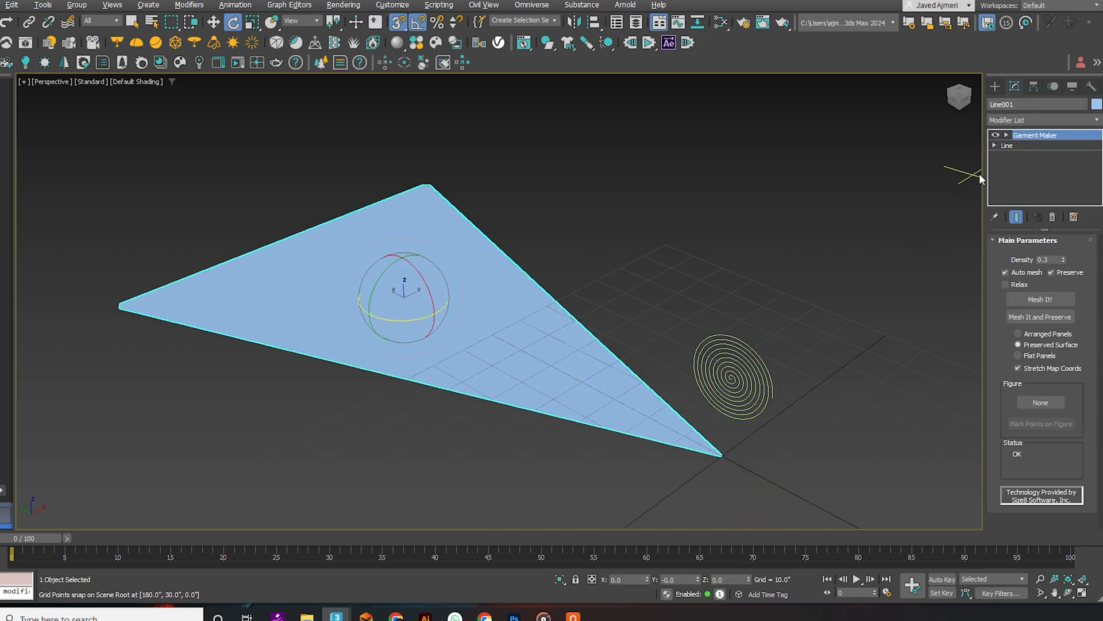
# Path Deform the triangle along Helix001 on the Y axis, entering 30.0 and 2.1, with lower Stretch
pyautogui.click(1042, 119)
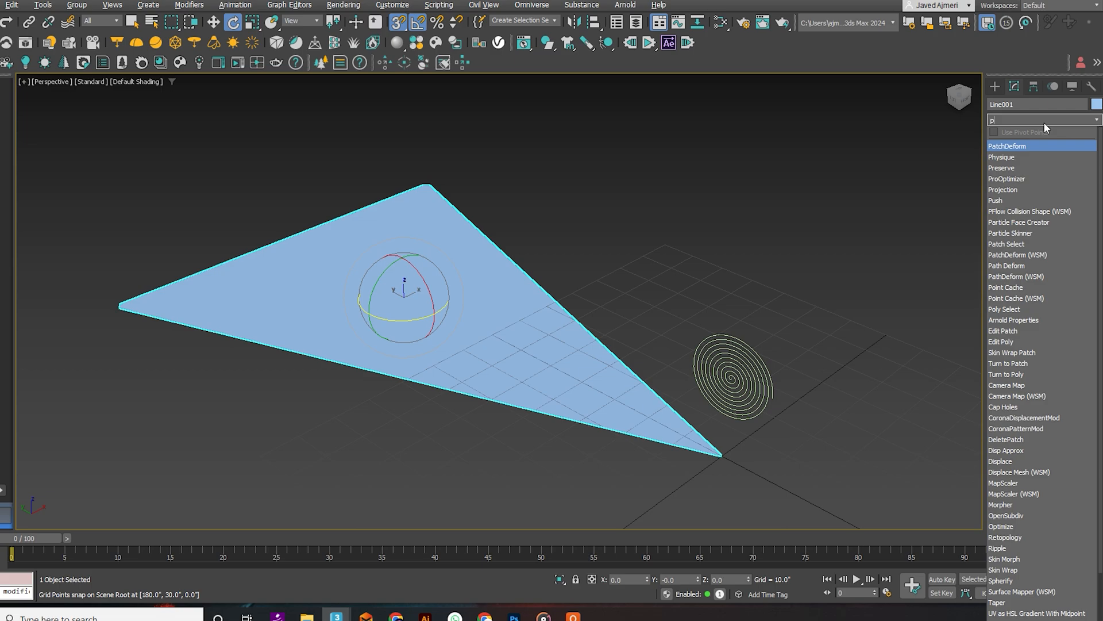
pyautogui.click(1007, 265)
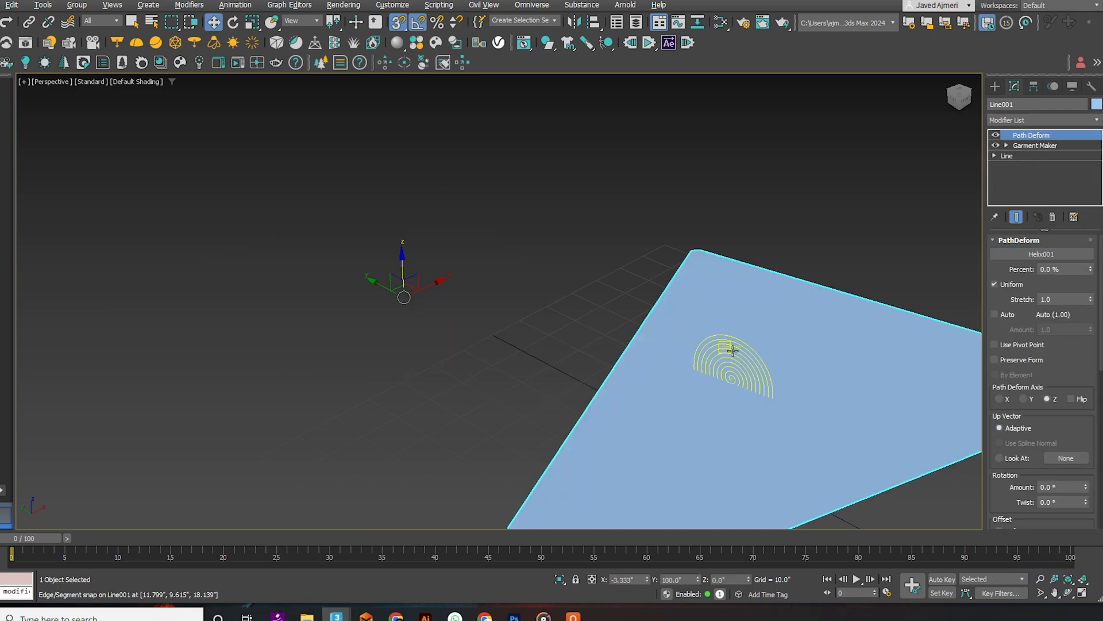
pyautogui.click(1022, 399)
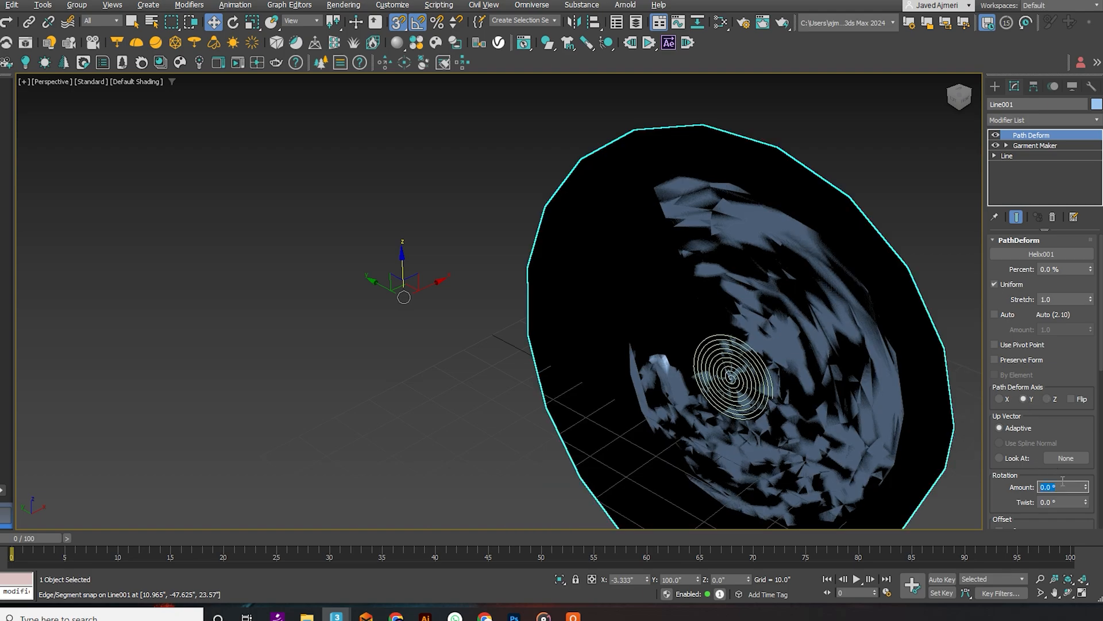
pyautogui.write('30.0')
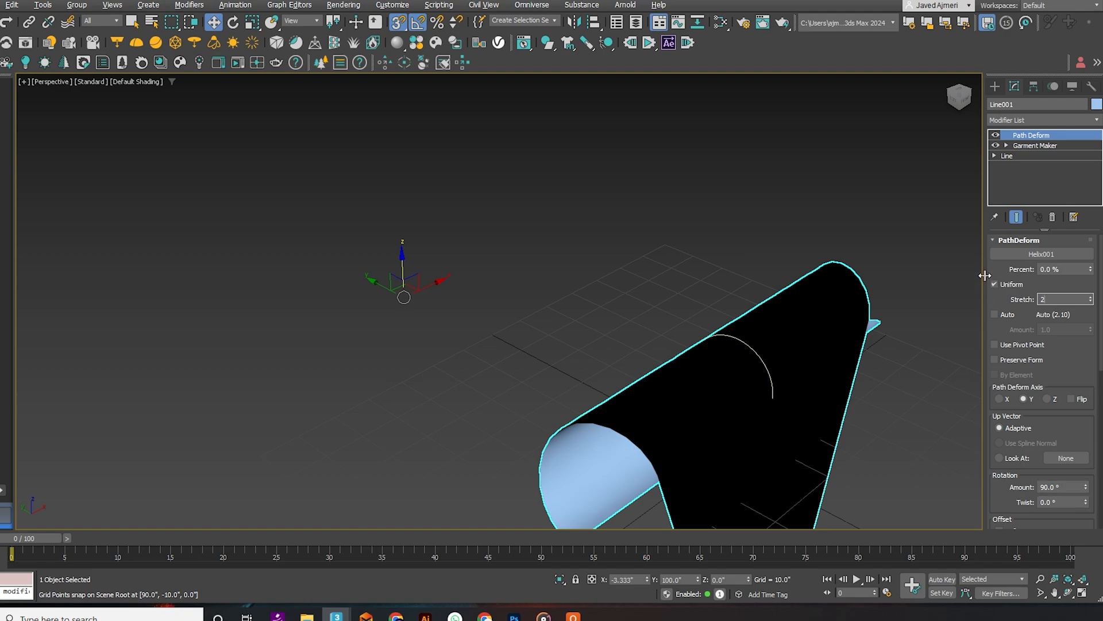
pyautogui.write('2.1')
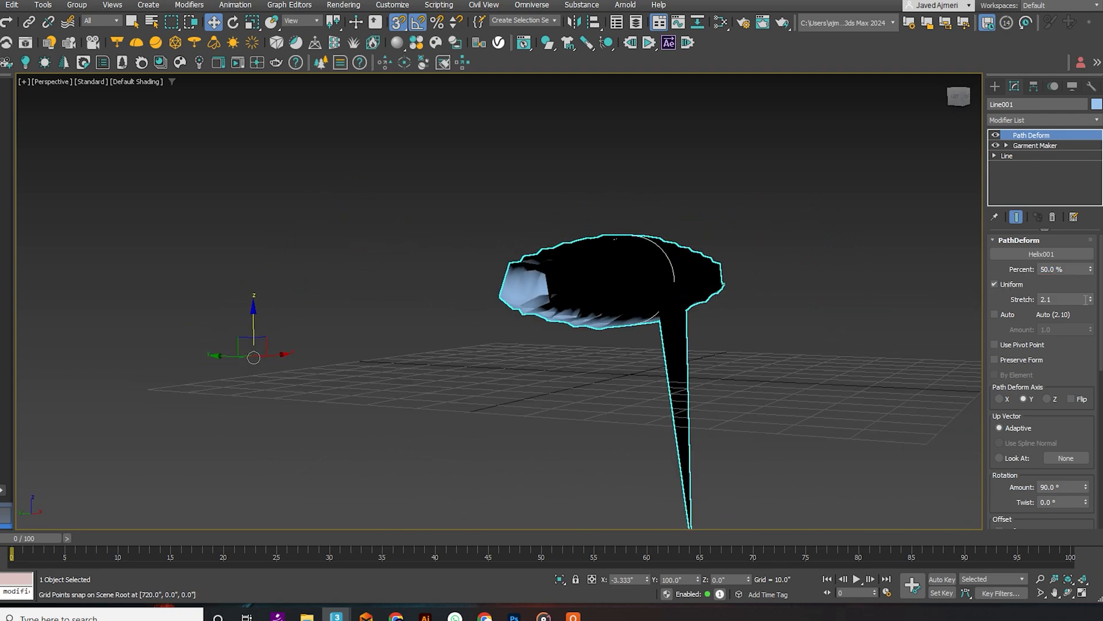
pyautogui.click(1091, 302)
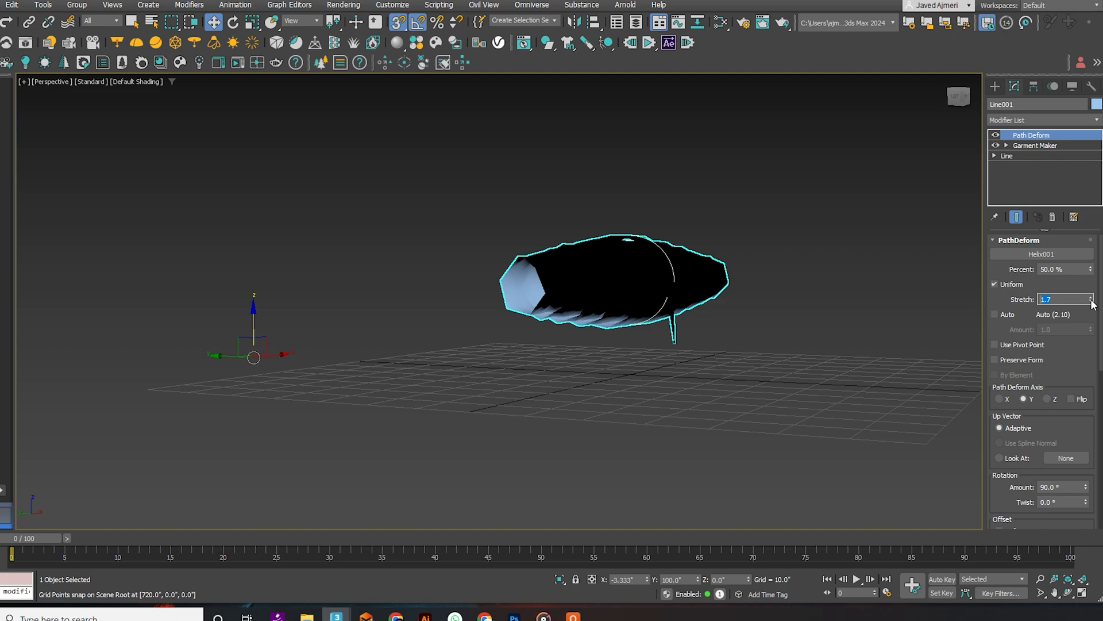
pyautogui.click(1090, 302)
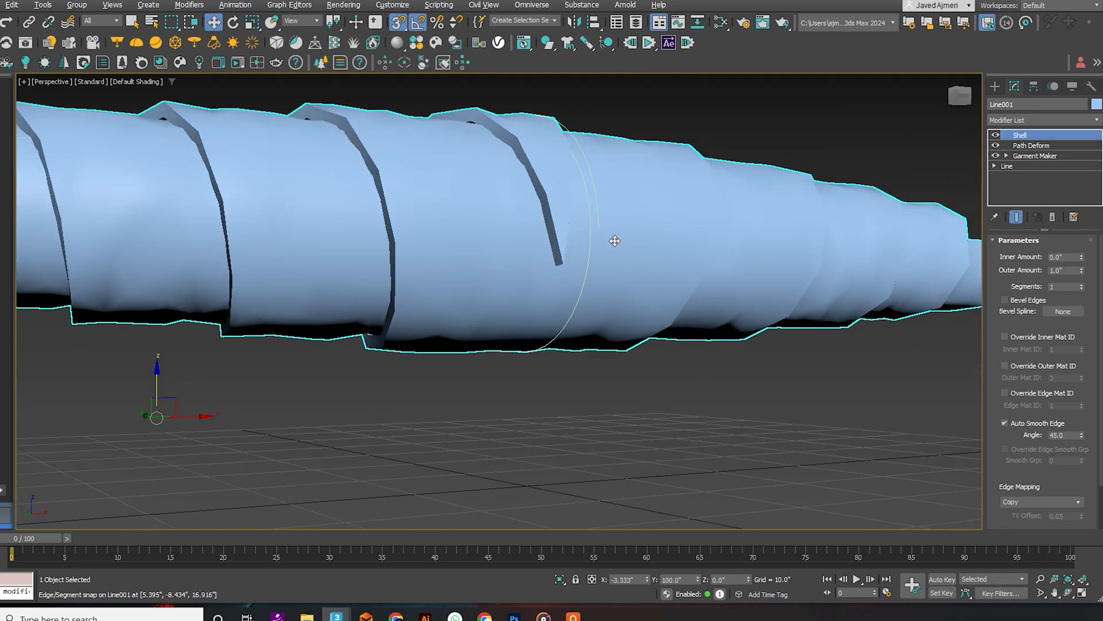
# Thicken the roll with a 1.75 Shell and smooth it with TurboSmooth at 2 iterations
pyautogui.moveTo(614, 242); pyautogui.dragTo(659, 248)
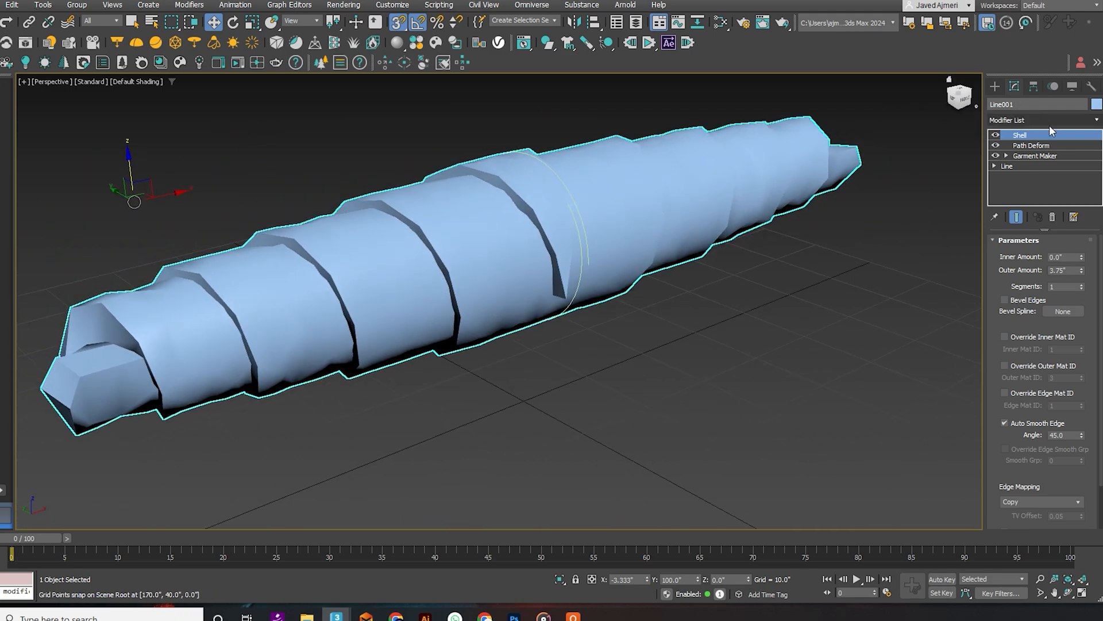
pyautogui.click(1045, 120)
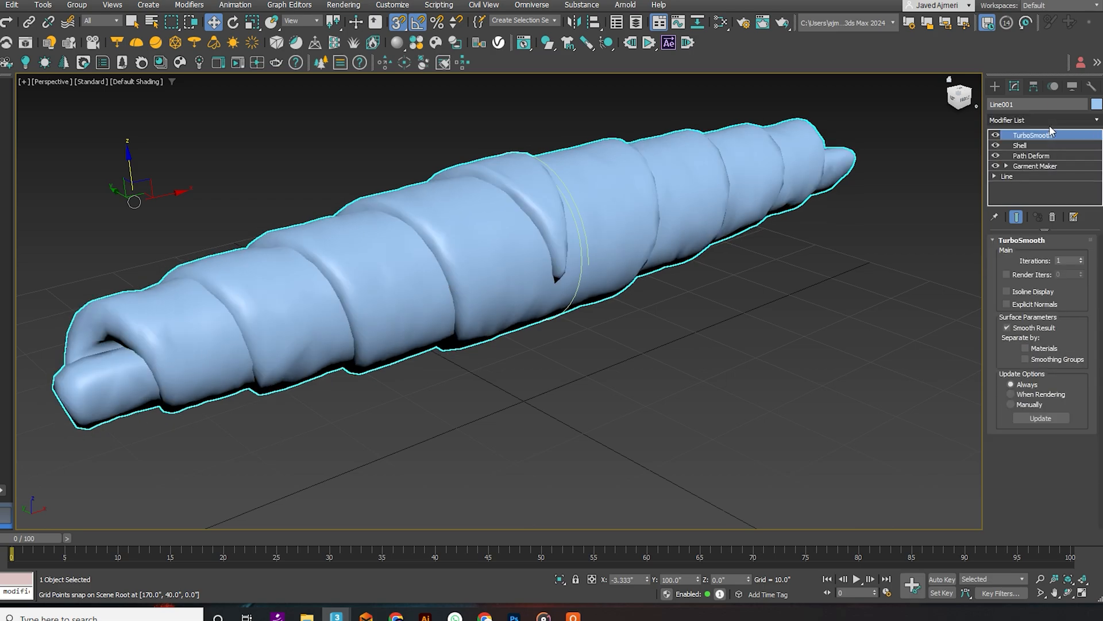
pyautogui.click(1082, 258)
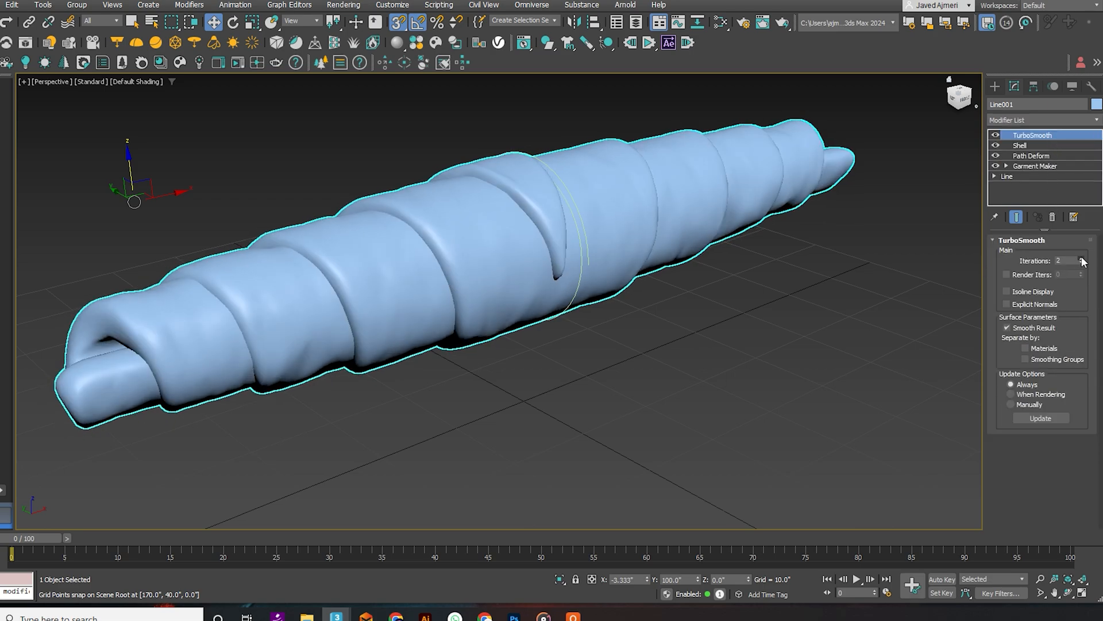
pyautogui.click(1042, 119)
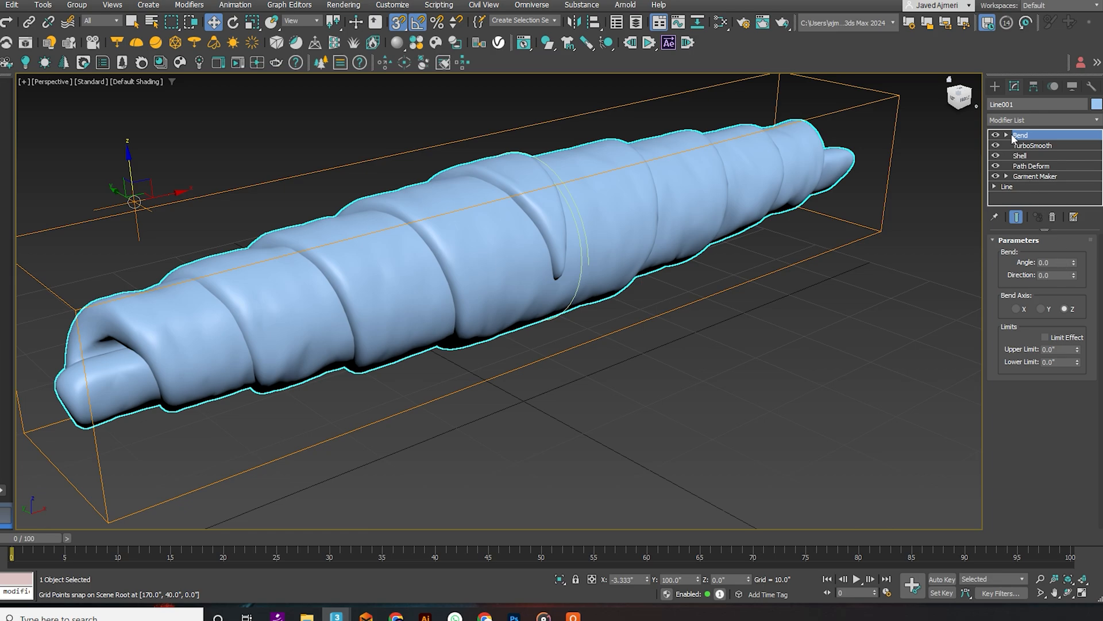
# Bend the croissant 45° with 90° direction on the X axis, centre aligned to the object
pyautogui.click(1006, 135)
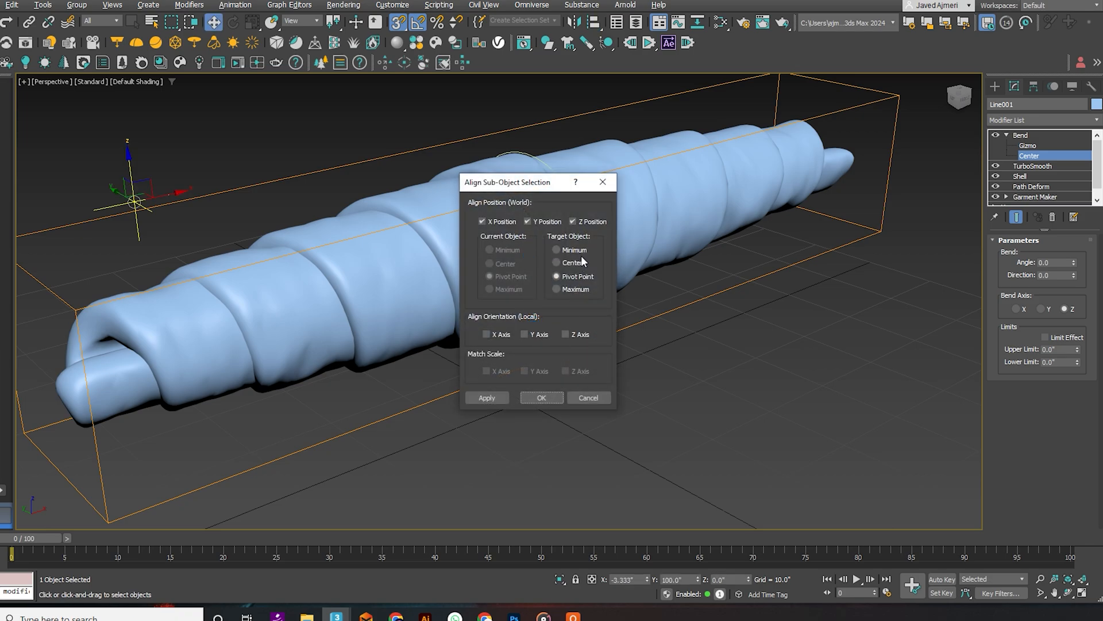
pyautogui.click(541, 397)
pyautogui.write('45')
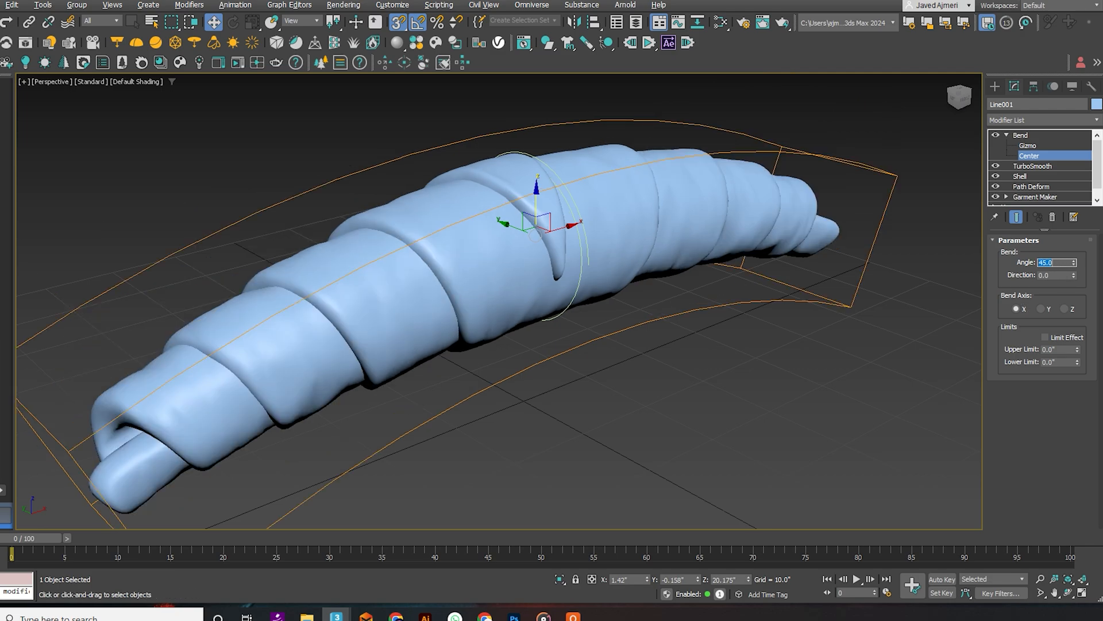
pyautogui.click(1054, 275)
pyautogui.write('90')
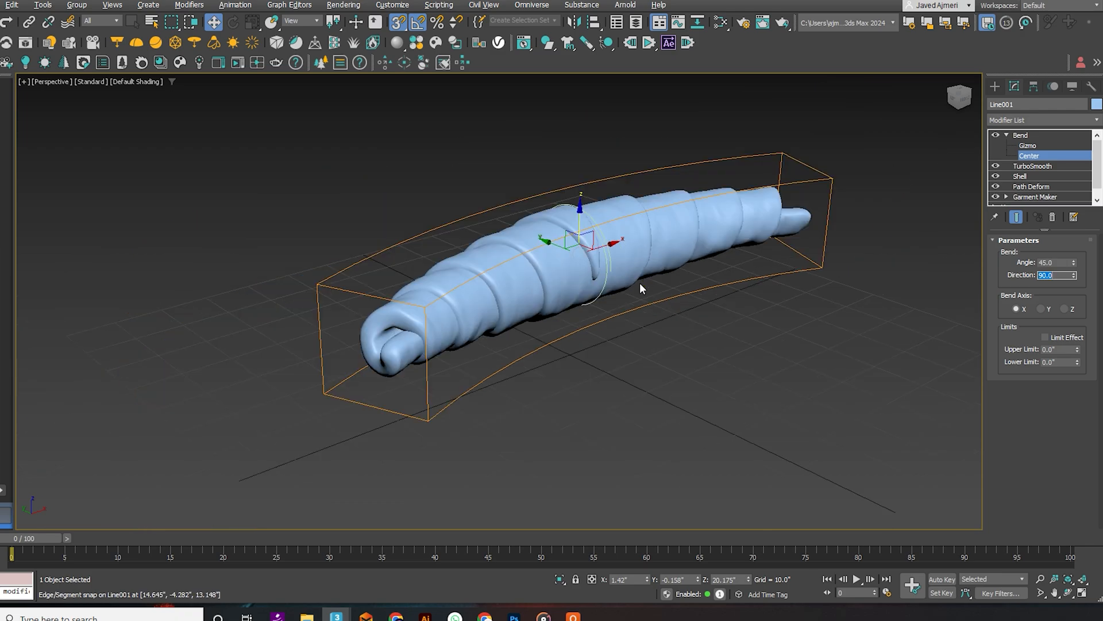
pyautogui.click(1045, 120)
pyautogui.write('ffd')
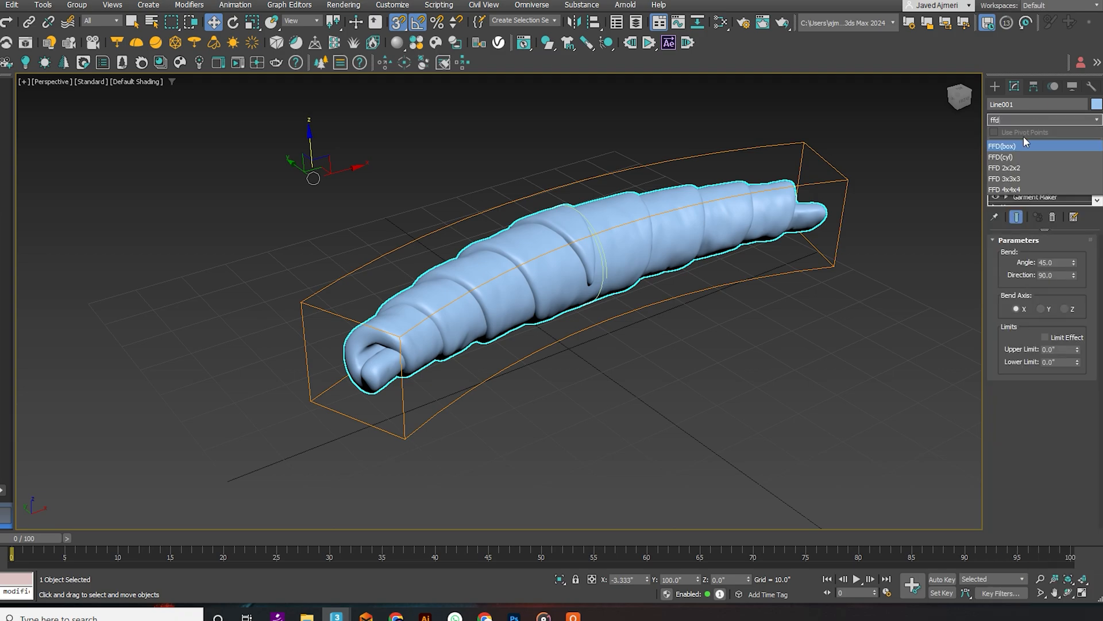
# Add an FFD 3x3x3 lattice, lift the middle control points, and orbit to inspect the crescent
pyautogui.click(1005, 178)
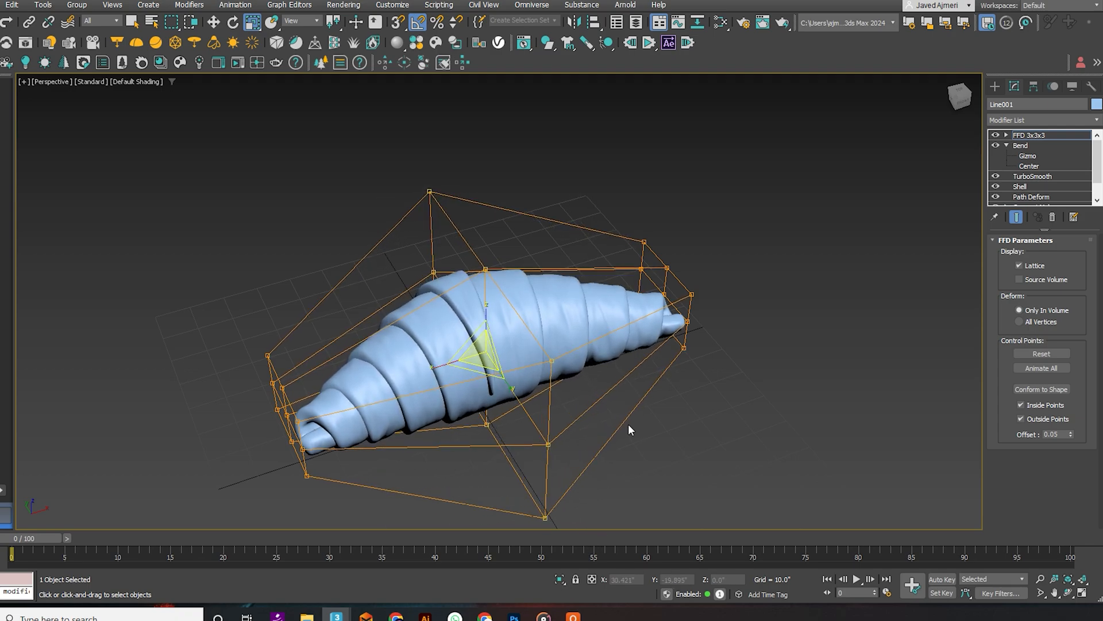
pyautogui.moveTo(629, 430); pyautogui.dragTo(658, 373)
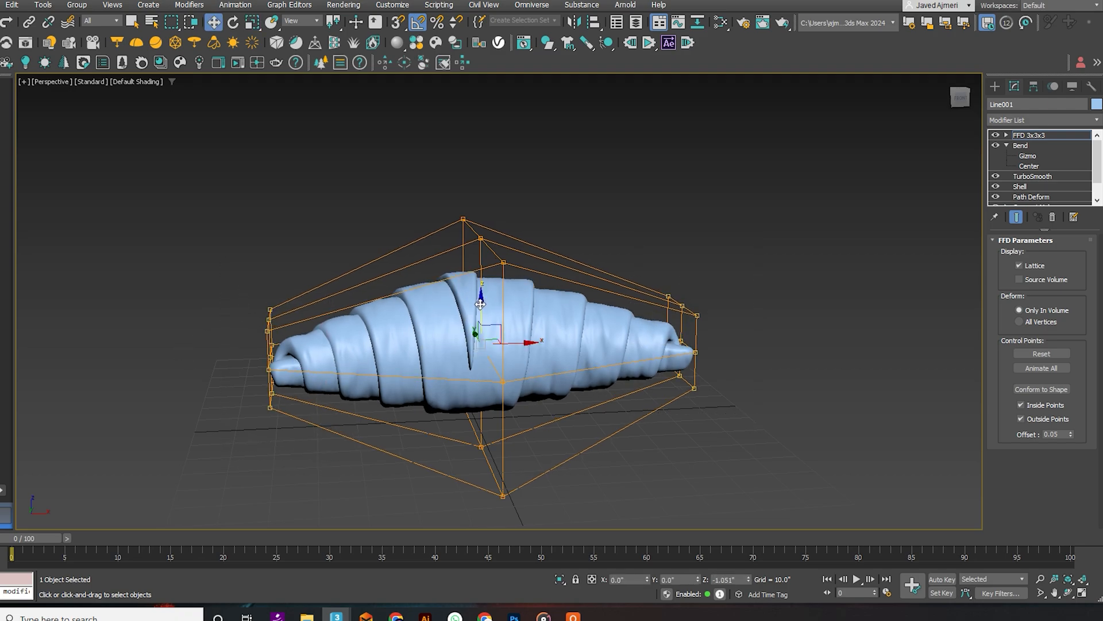
pyautogui.moveTo(481, 303); pyautogui.dragTo(488, 331)
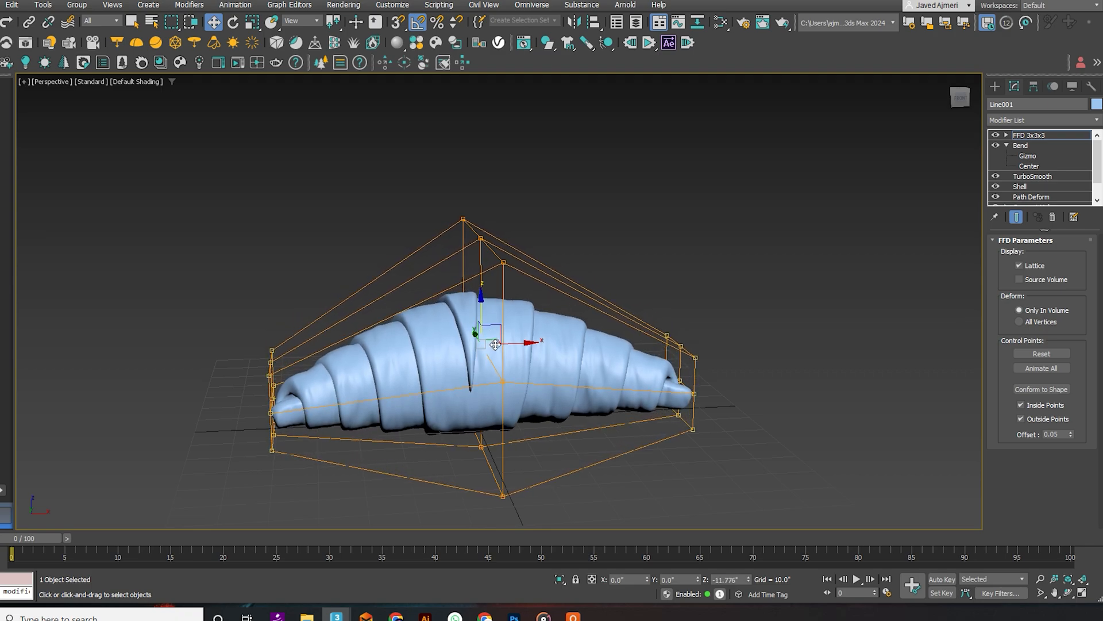
pyautogui.moveTo(496, 344); pyautogui.dragTo(674, 419)
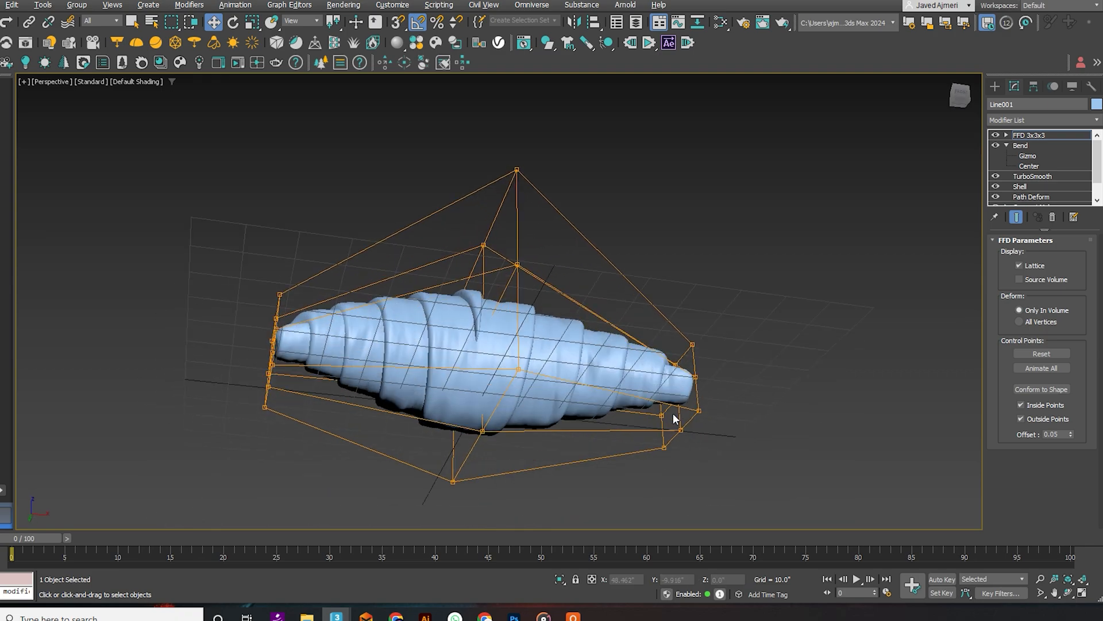
pyautogui.moveTo(674, 419); pyautogui.dragTo(671, 485)
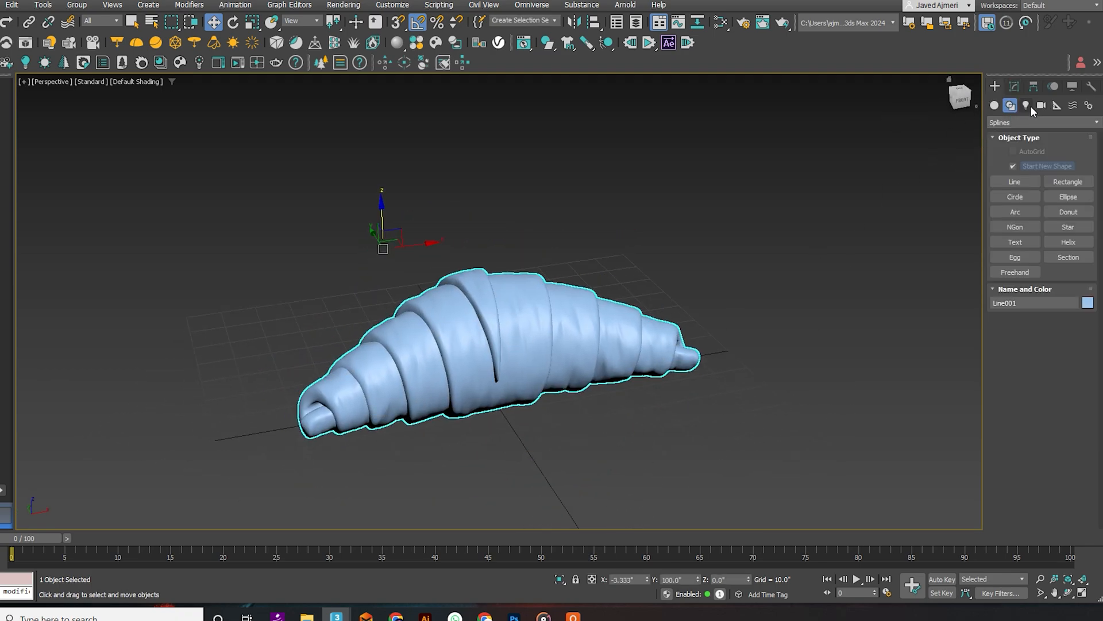
# Create an Arnold light, raise it above the croissant, and Shift-drag to clone it
pyautogui.click(1026, 105)
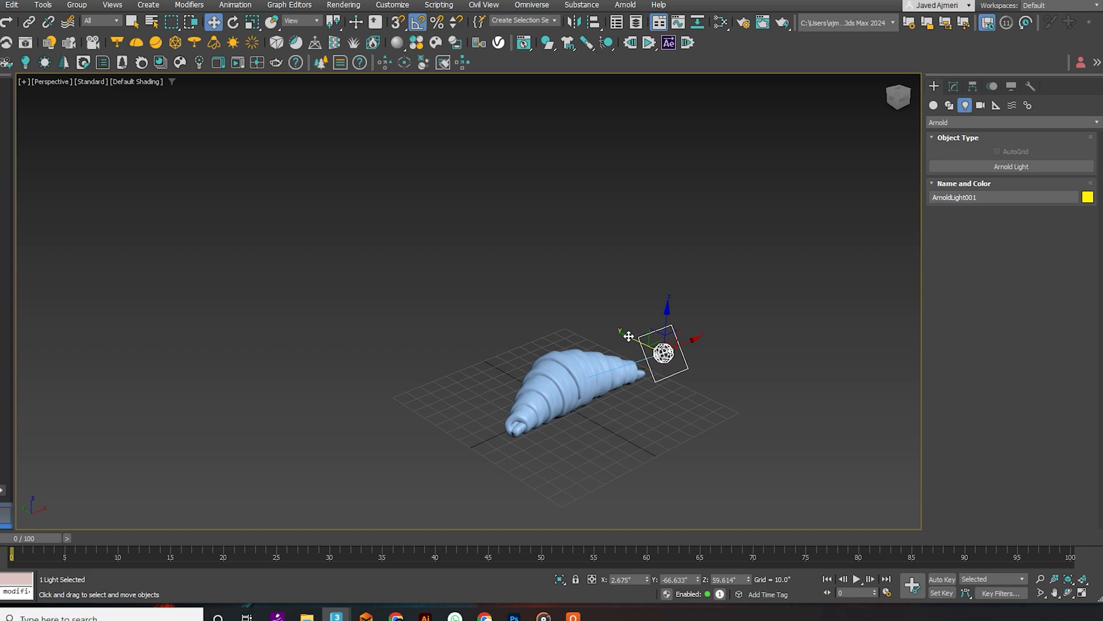
pyautogui.moveTo(661, 351); pyautogui.dragTo(683, 362)
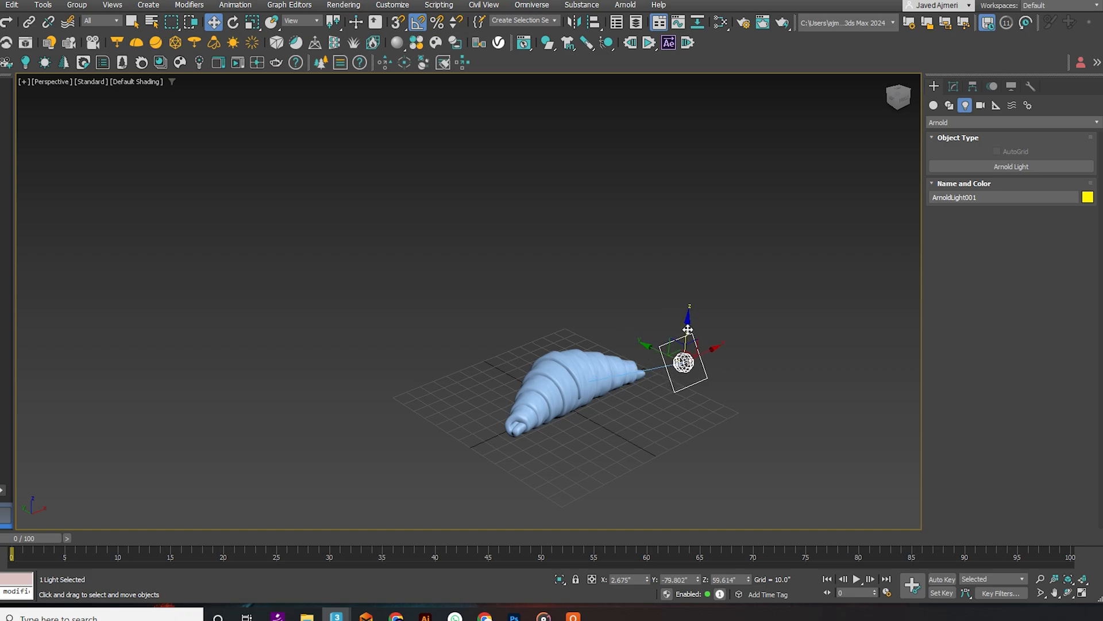
pyautogui.moveTo(689, 329); pyautogui.dragTo(648, 271)
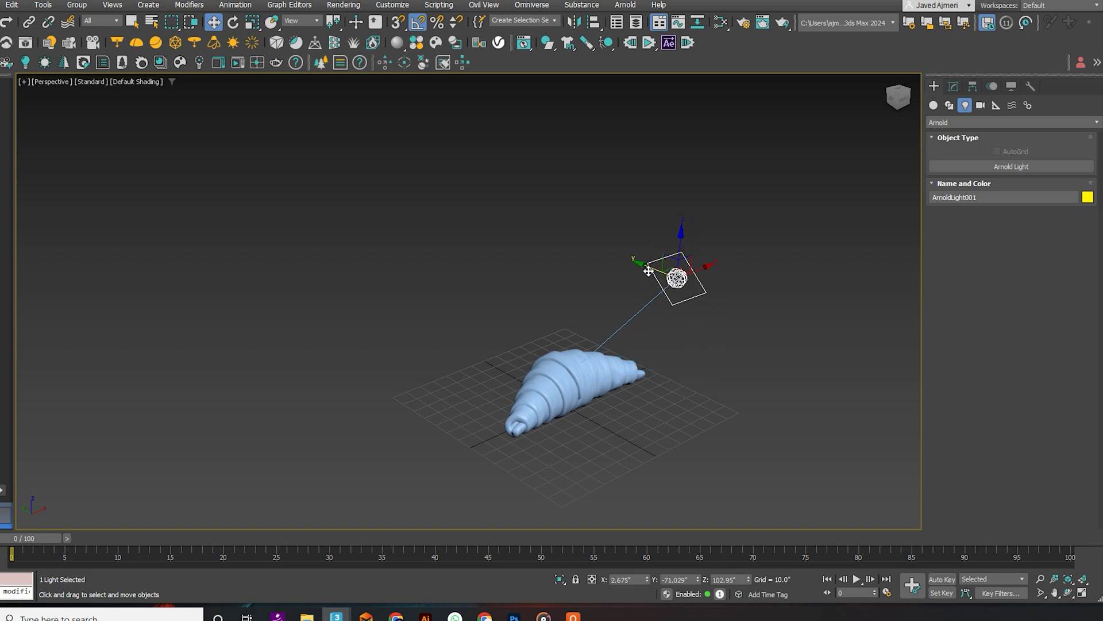
pyautogui.moveTo(648, 271); pyautogui.dragTo(442, 185)
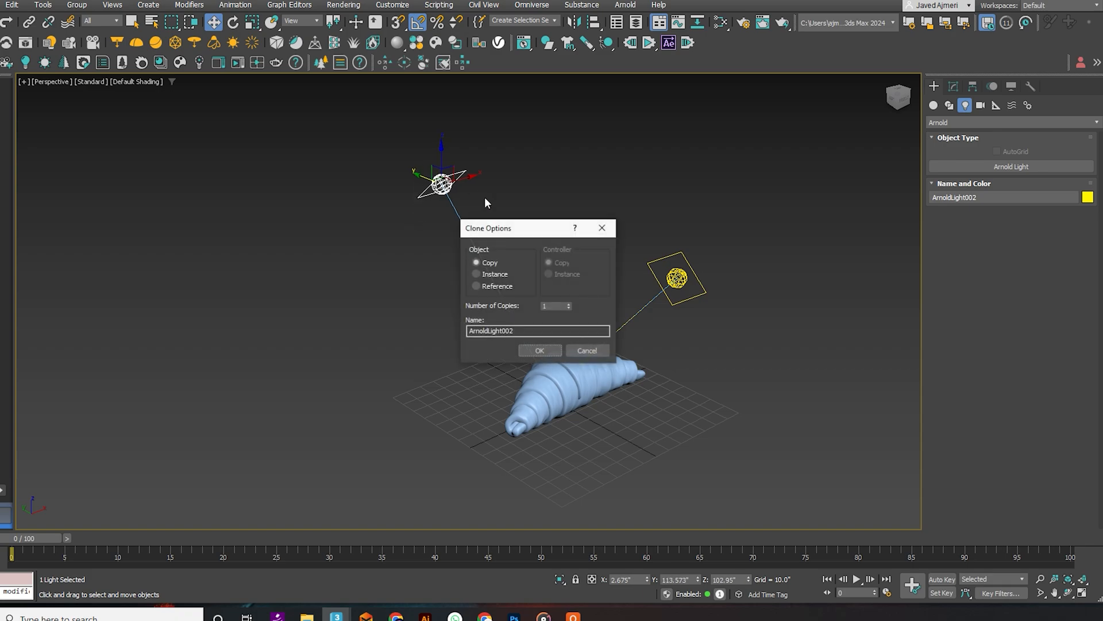
# Confirm the clone as ArnoldLight002, move ArnoldLight001 above the croissant, and copy it as ArnoldLight003
pyautogui.click(539, 351)
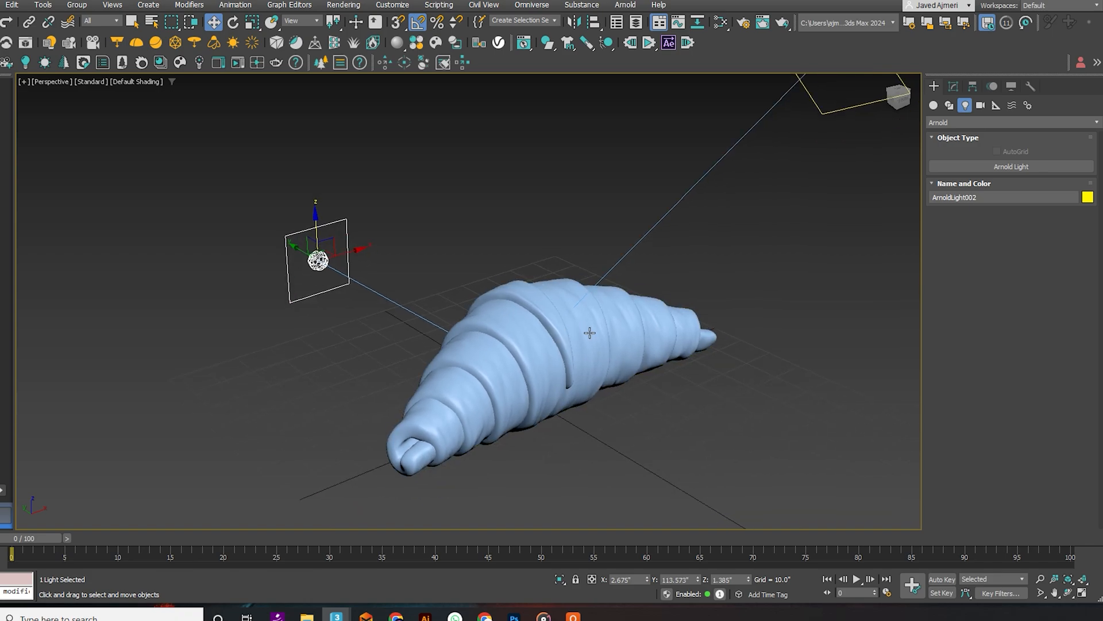
pyautogui.click(781, 22)
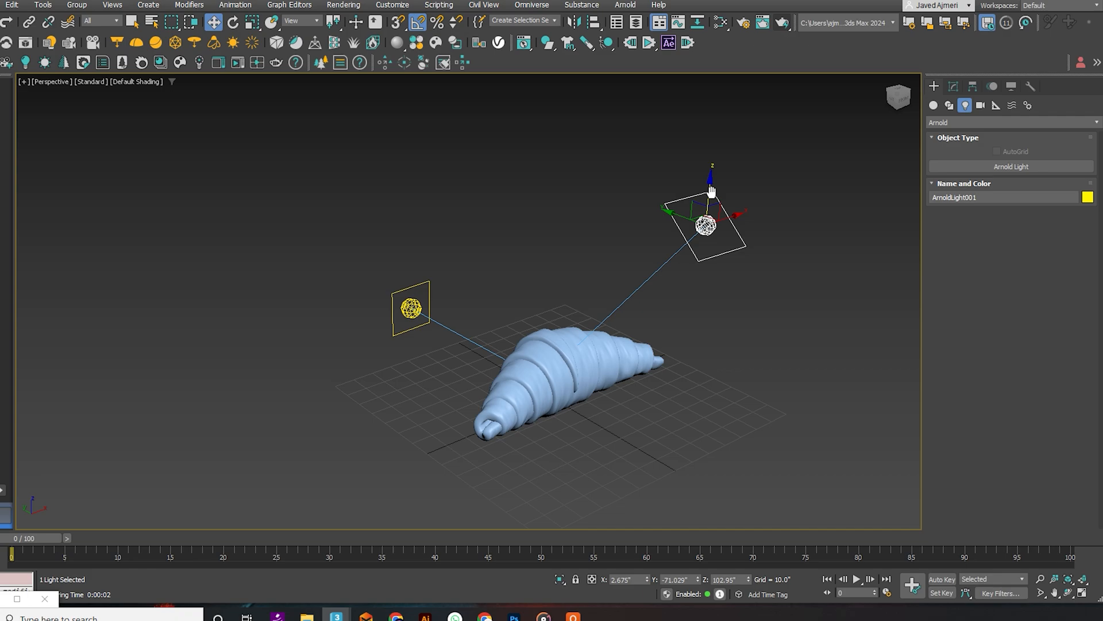
pyautogui.moveTo(704, 226); pyautogui.dragTo(598, 182)
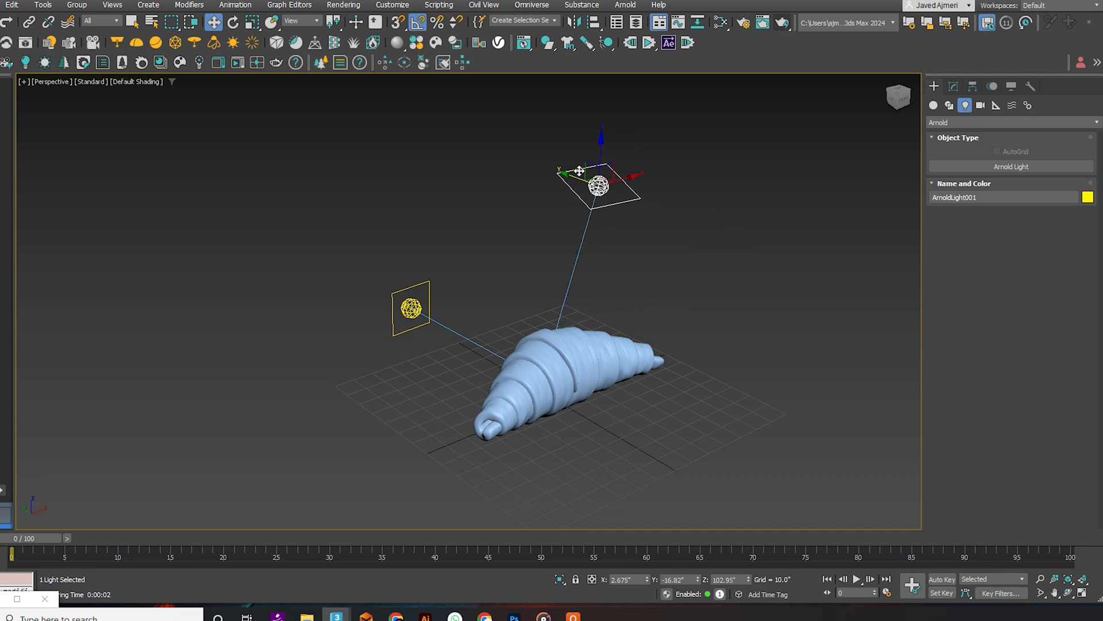
pyautogui.moveTo(598, 176); pyautogui.dragTo(689, 211)
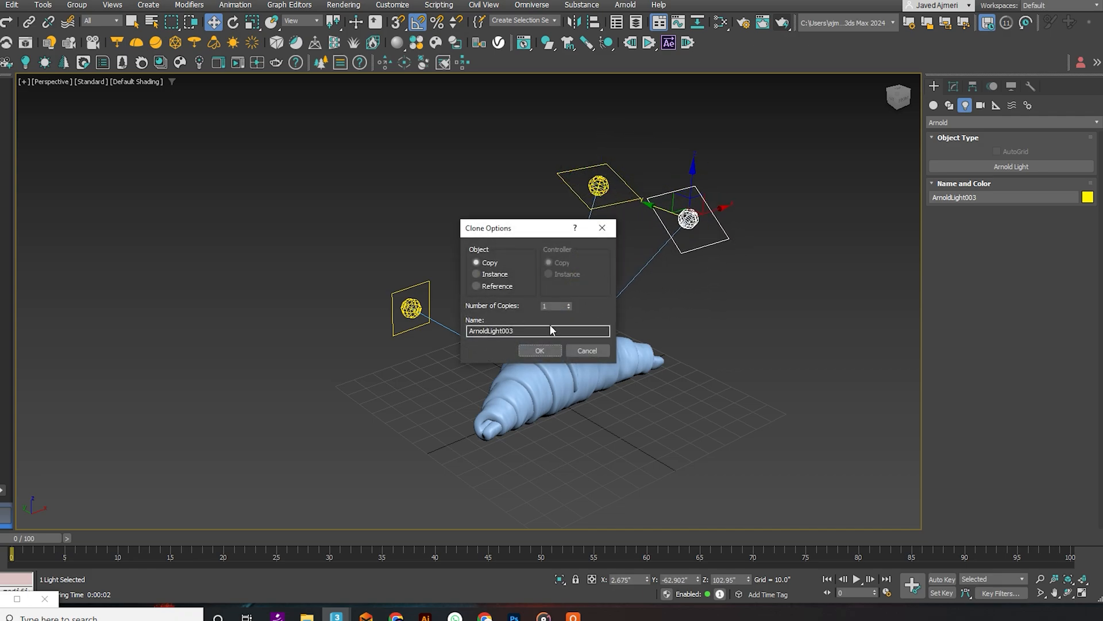
pyautogui.click(539, 350)
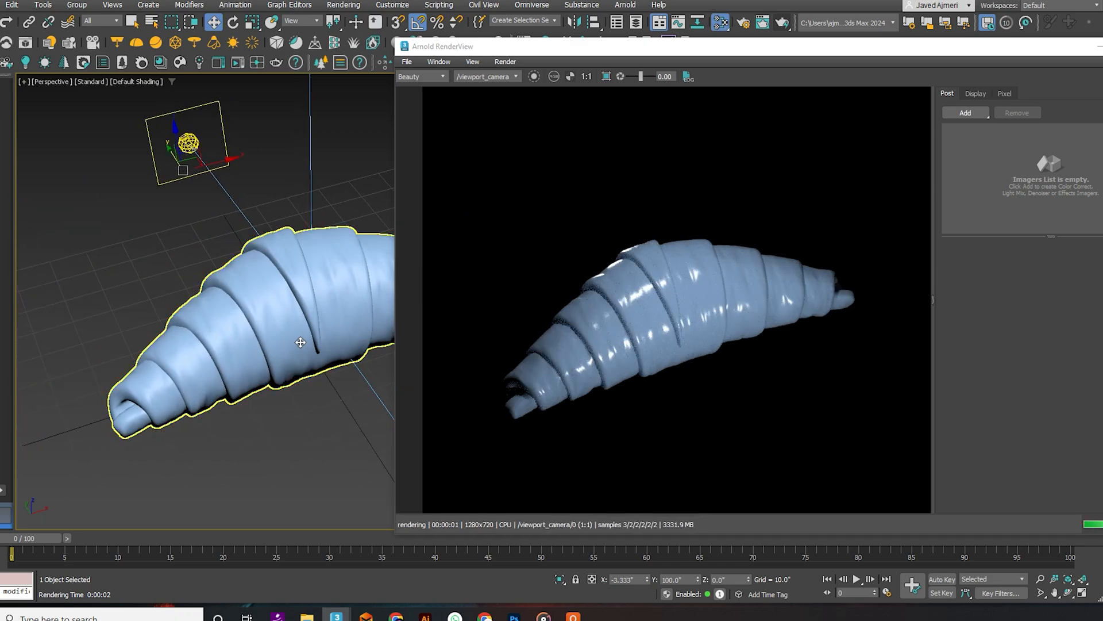
# Open the Slate Material Editor to create the croissant's Physical Material
pyautogui.click(720, 22)
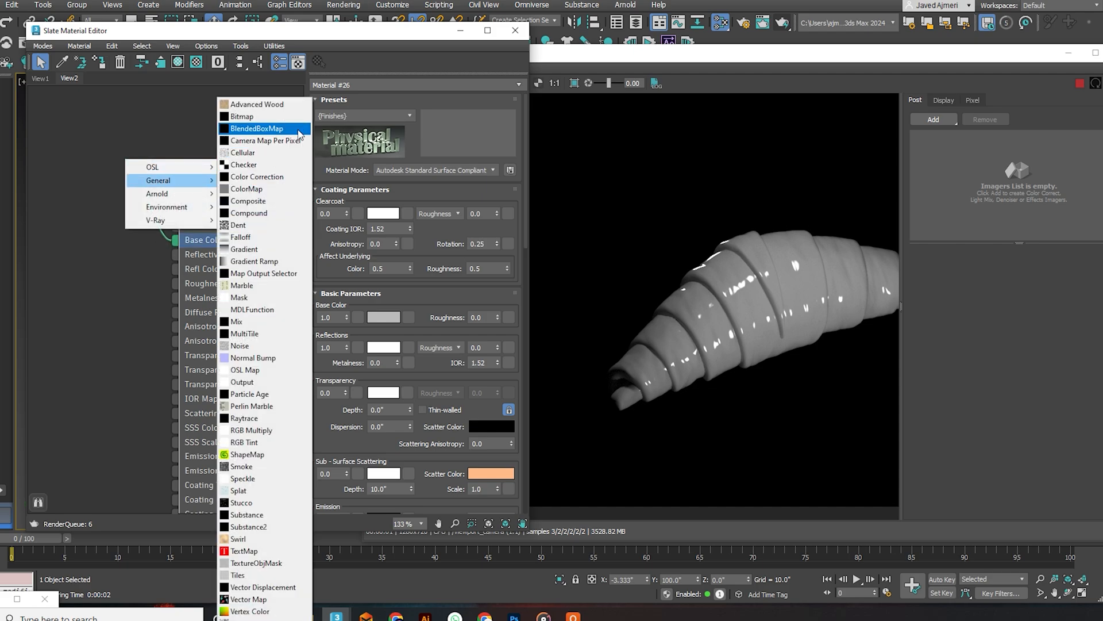
# Feed a BlendedBoxMap into base colour with orange top/bottom and light orange left/right colours
pyautogui.click(257, 128)
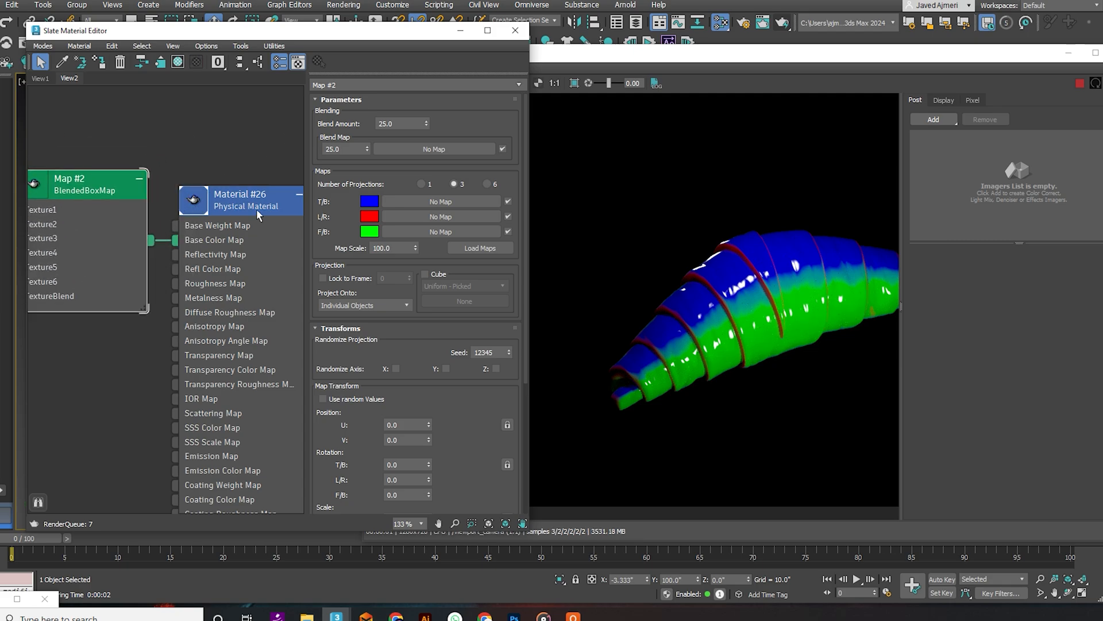
pyautogui.click(369, 201)
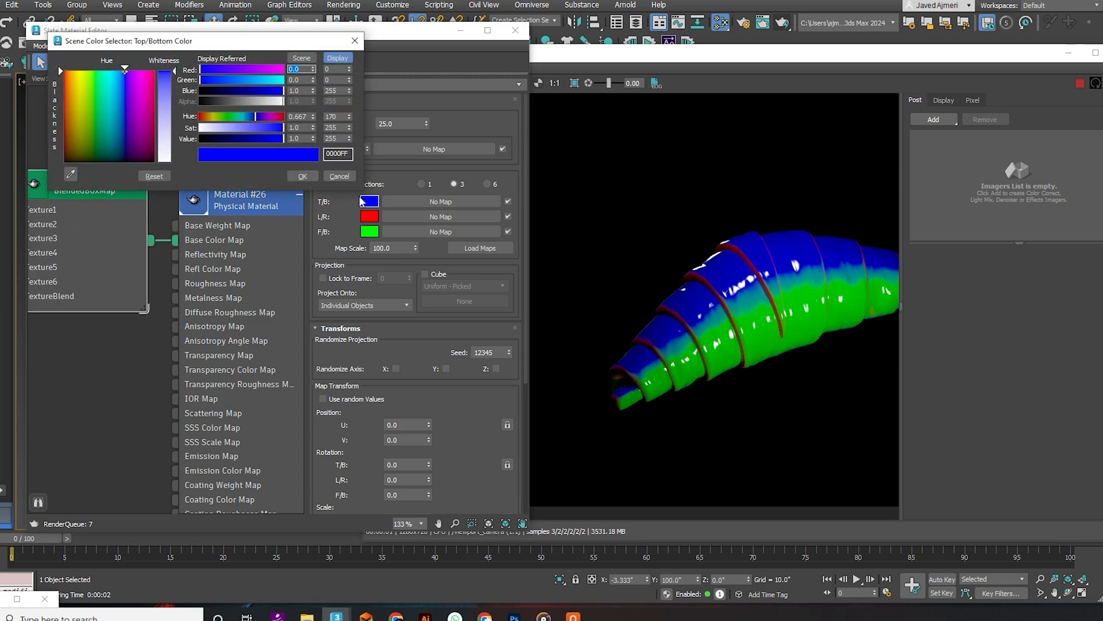
pyautogui.click(81, 97)
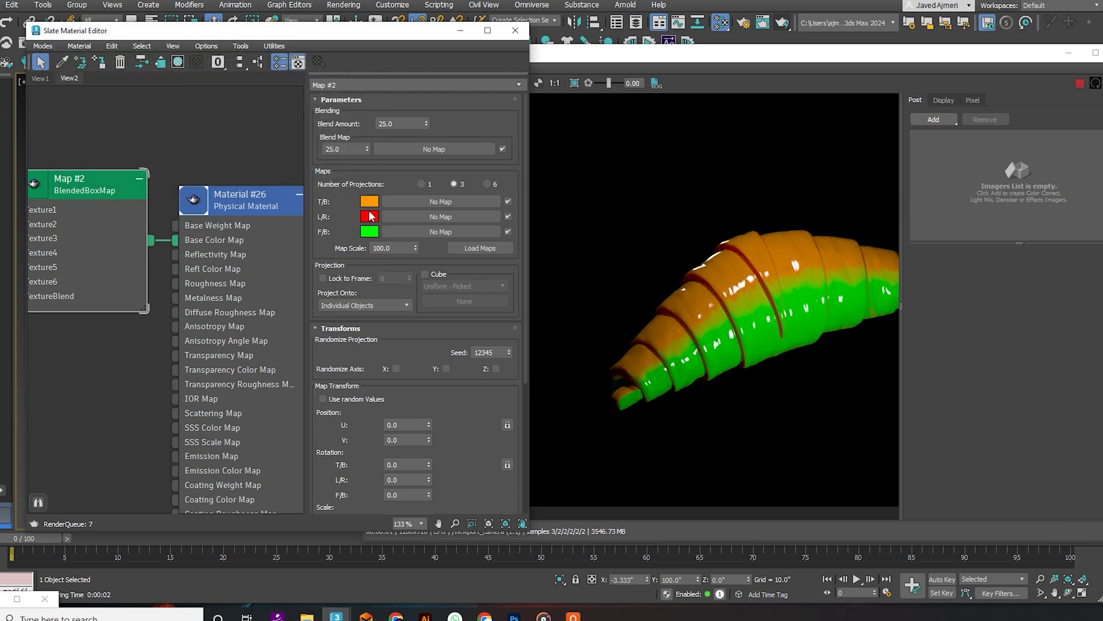
pyautogui.click(369, 216)
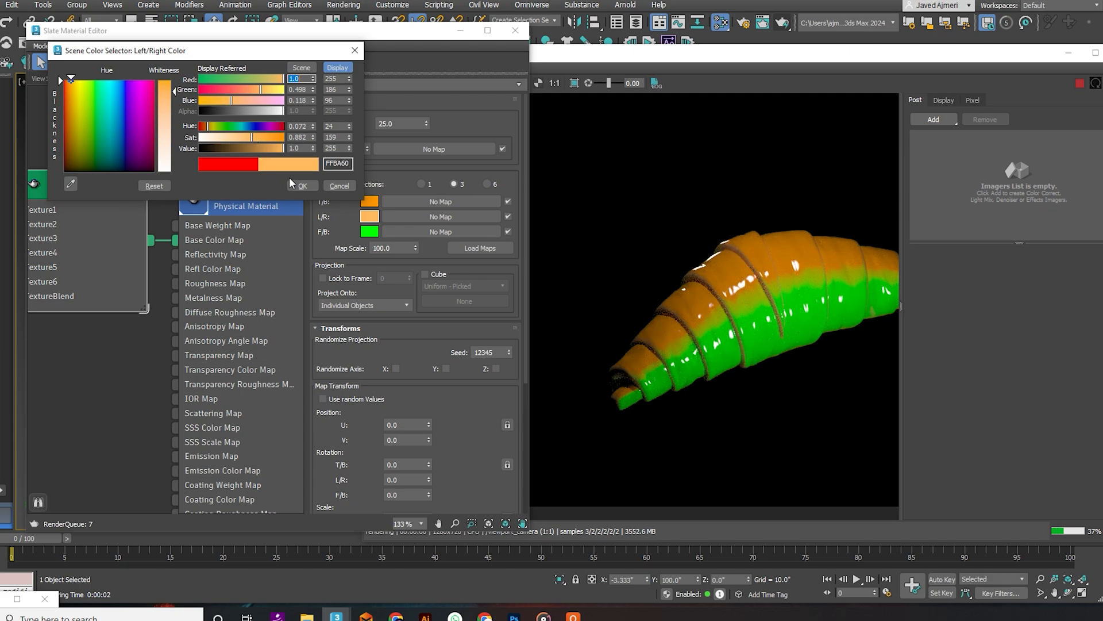
pyautogui.click(301, 186)
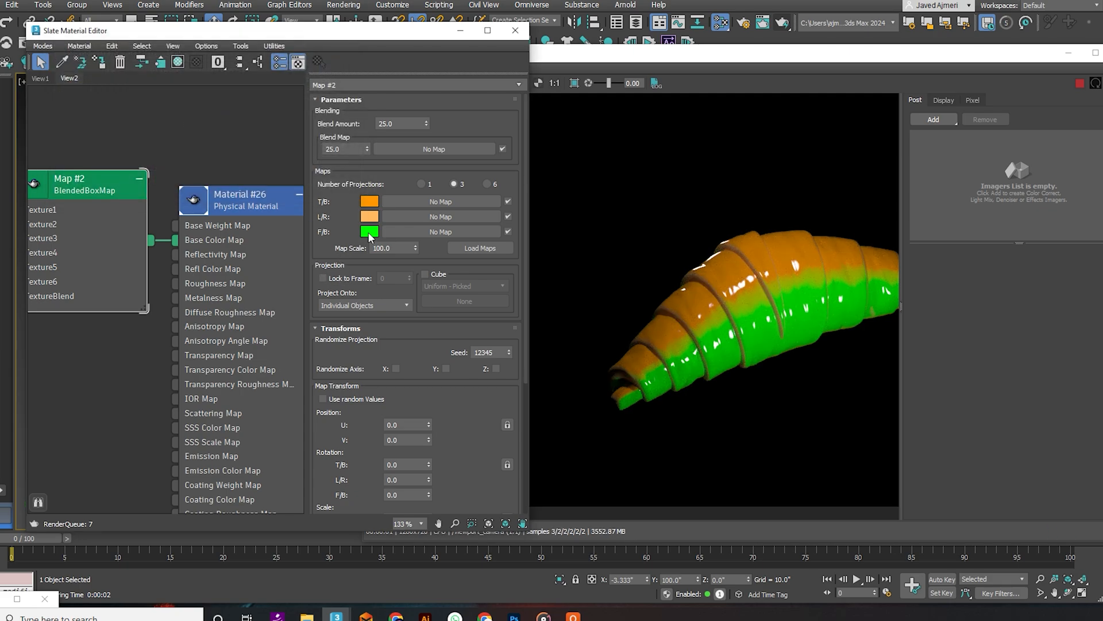
# Make the box map's front/back colour golden orange and set Map Scale to 5
pyautogui.click(369, 231)
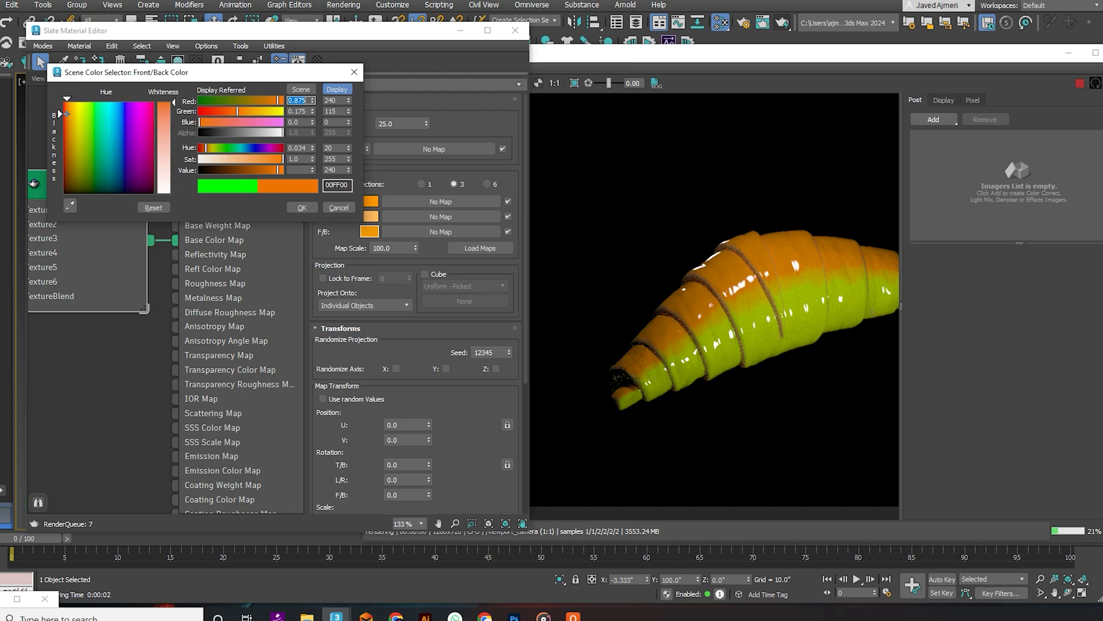
pyautogui.click(73, 112)
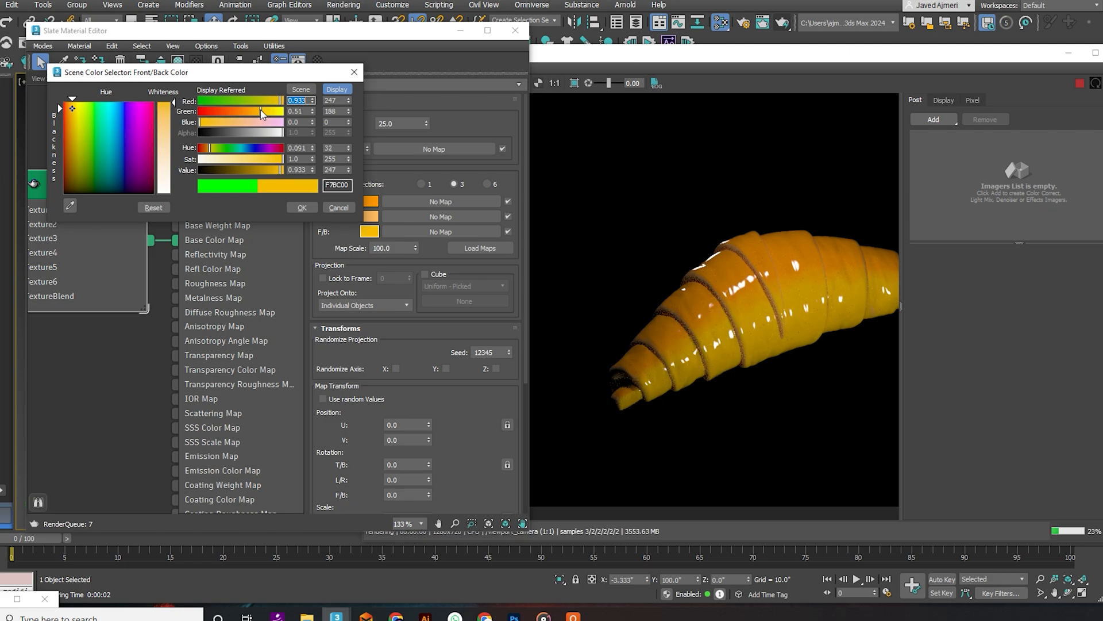
pyautogui.moveTo(266, 111); pyautogui.dragTo(257, 111)
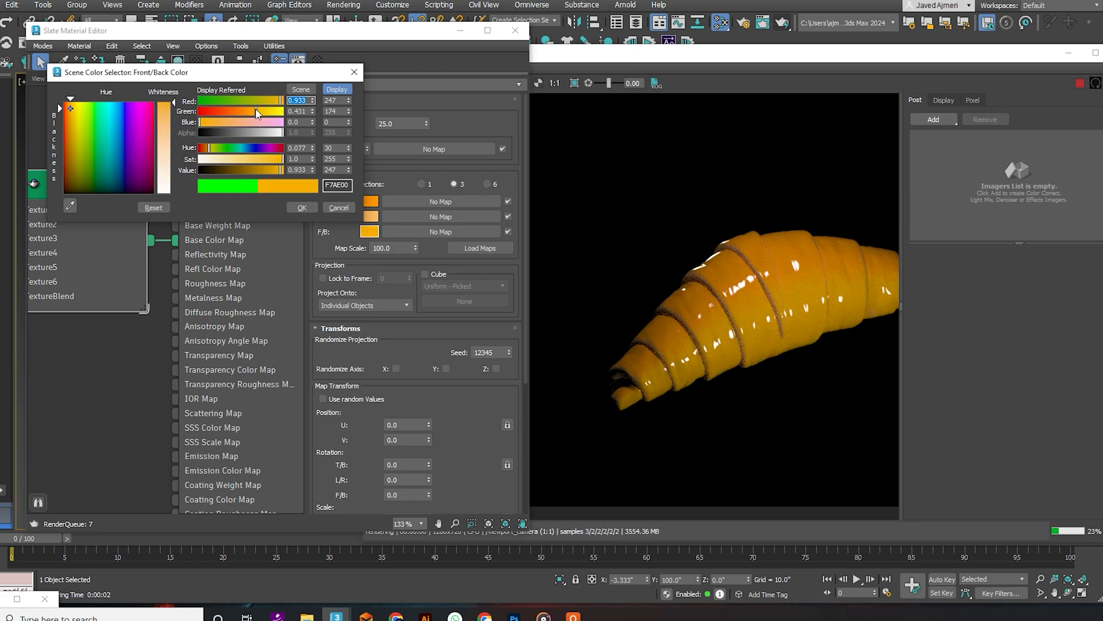
pyautogui.moveTo(267, 111); pyautogui.dragTo(255, 111)
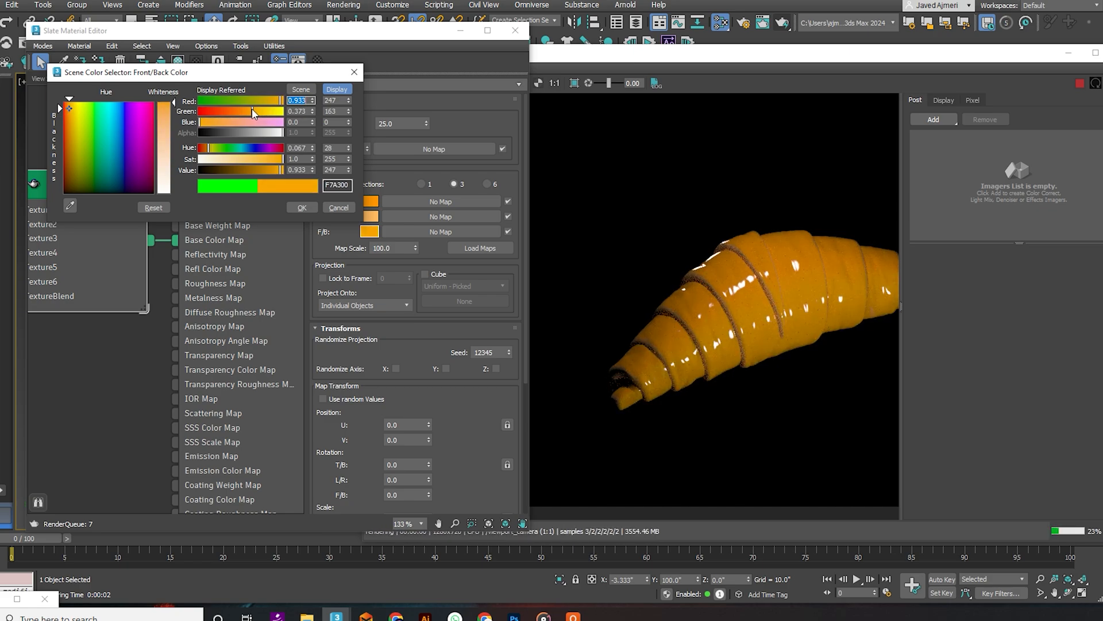
pyautogui.moveTo(246, 111); pyautogui.dragTo(259, 111)
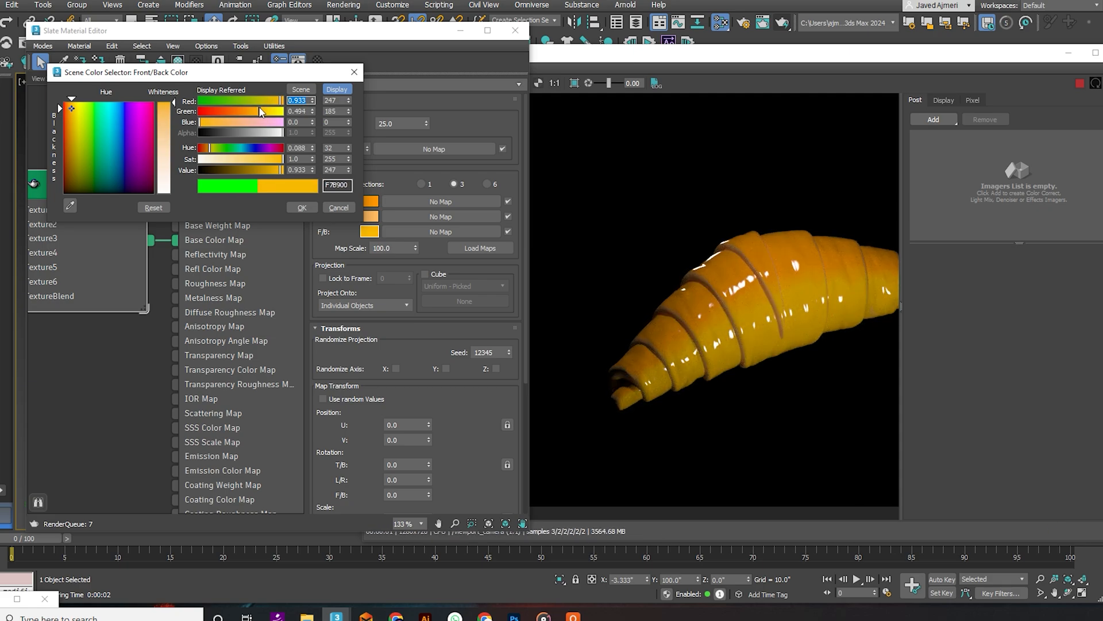
pyautogui.click(301, 206)
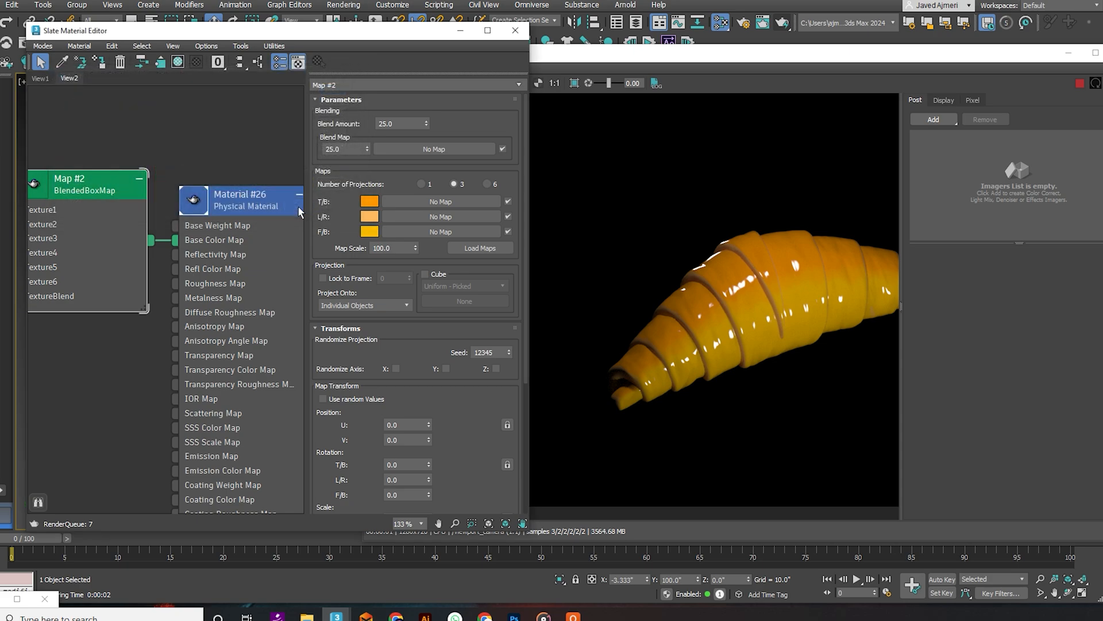
pyautogui.click(486, 184)
pyautogui.write('5')
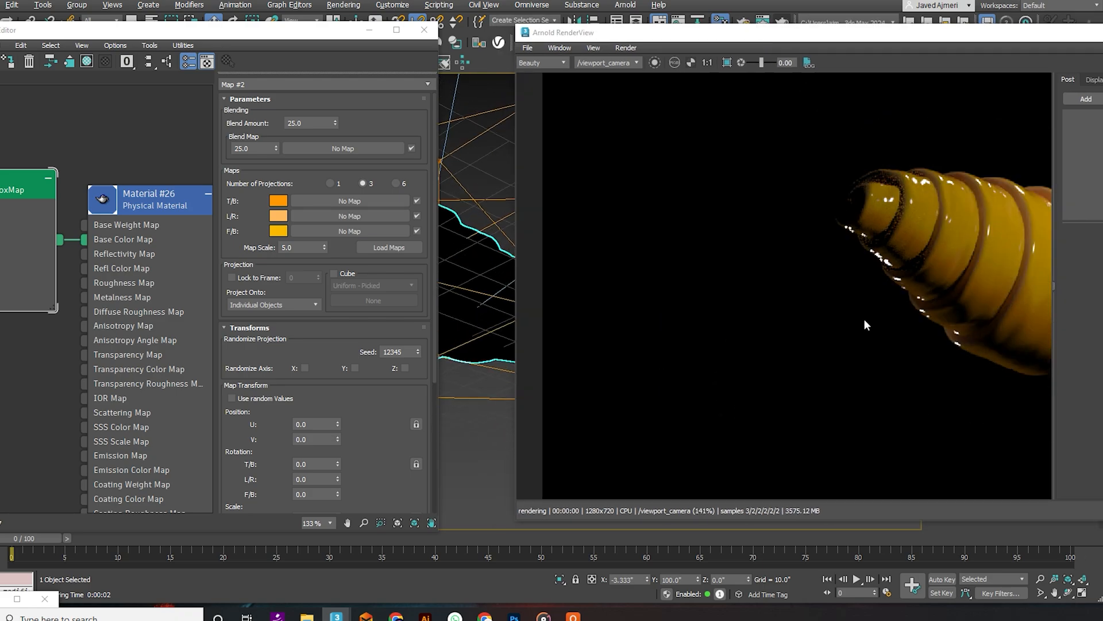
# Use six projections in the box map, giving the bottom face a light orange colour
pyautogui.click(395, 184)
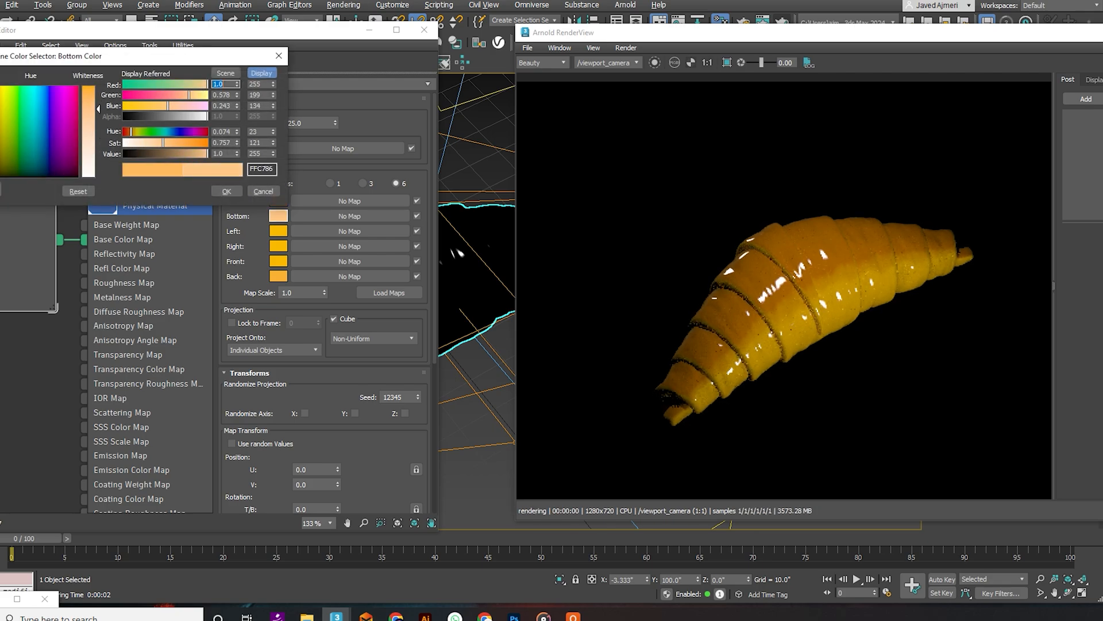
pyautogui.click(226, 191)
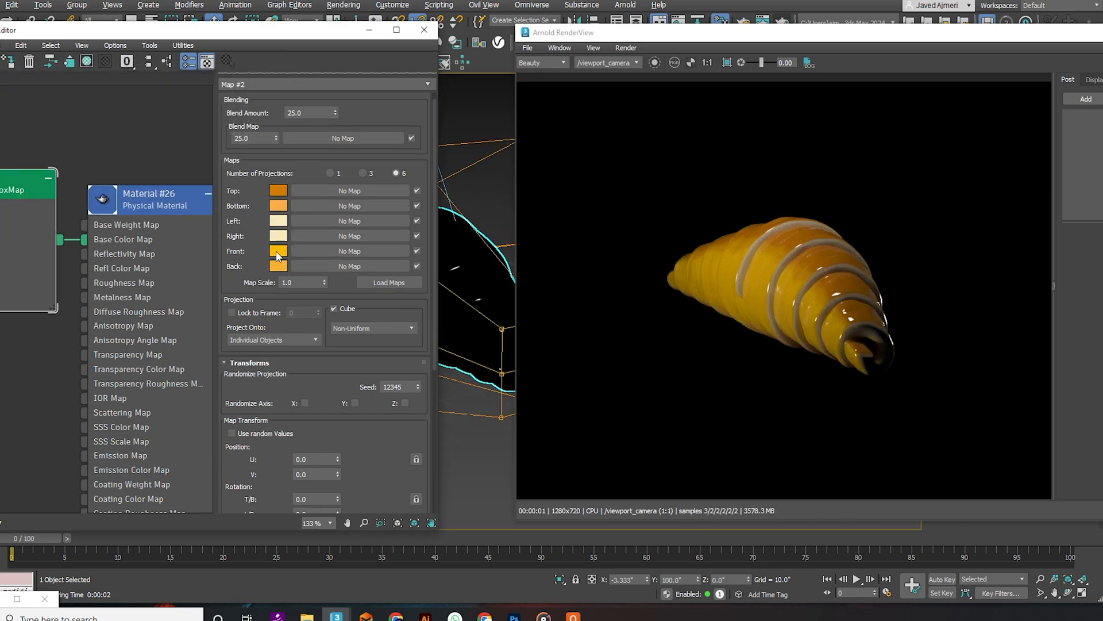
pyautogui.click(277, 251)
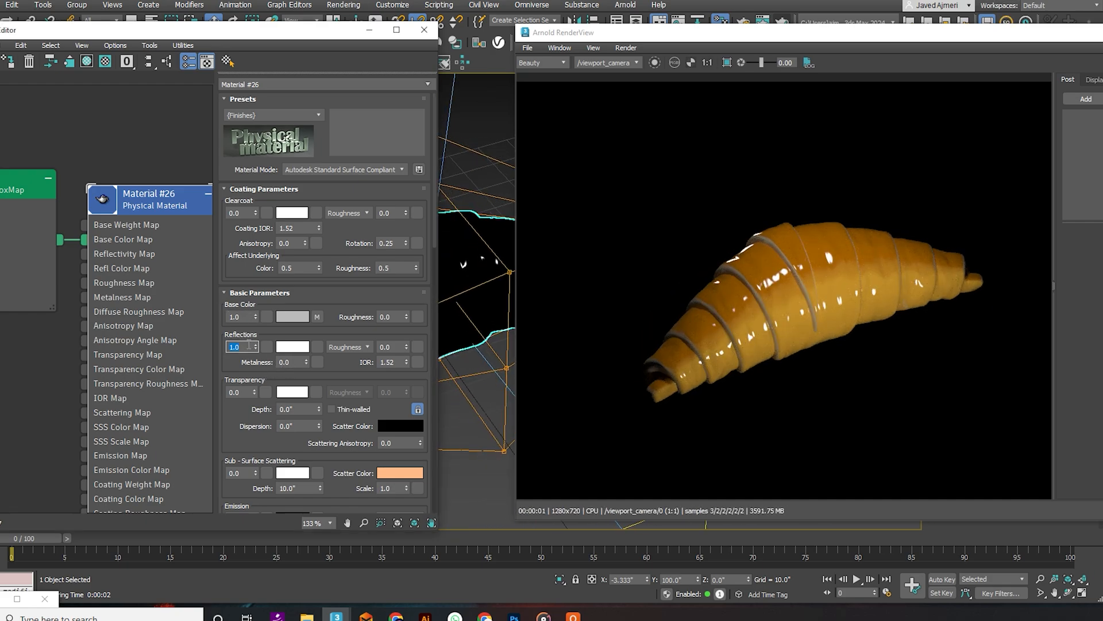
# Set the Physical Material's reflection weight and roughness to 0.2
pyautogui.write('0.2')
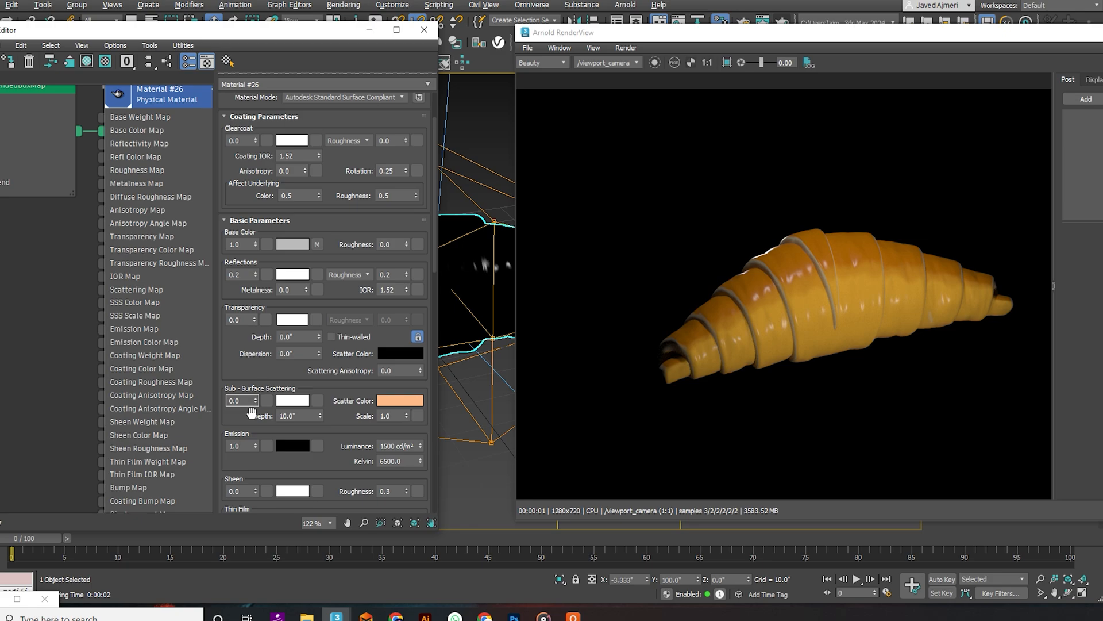
pyautogui.scroll(-3)
pyautogui.write('0.5')
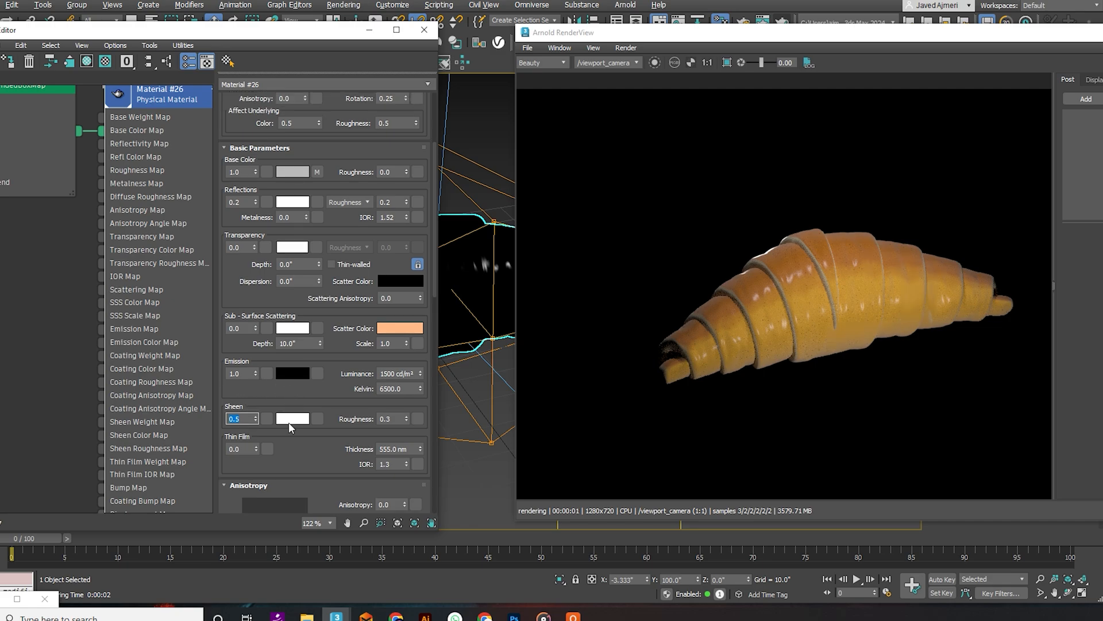
# Give the material a lighter golden-yellow sheen colour, then select the croissant in the scene
pyautogui.click(291, 419)
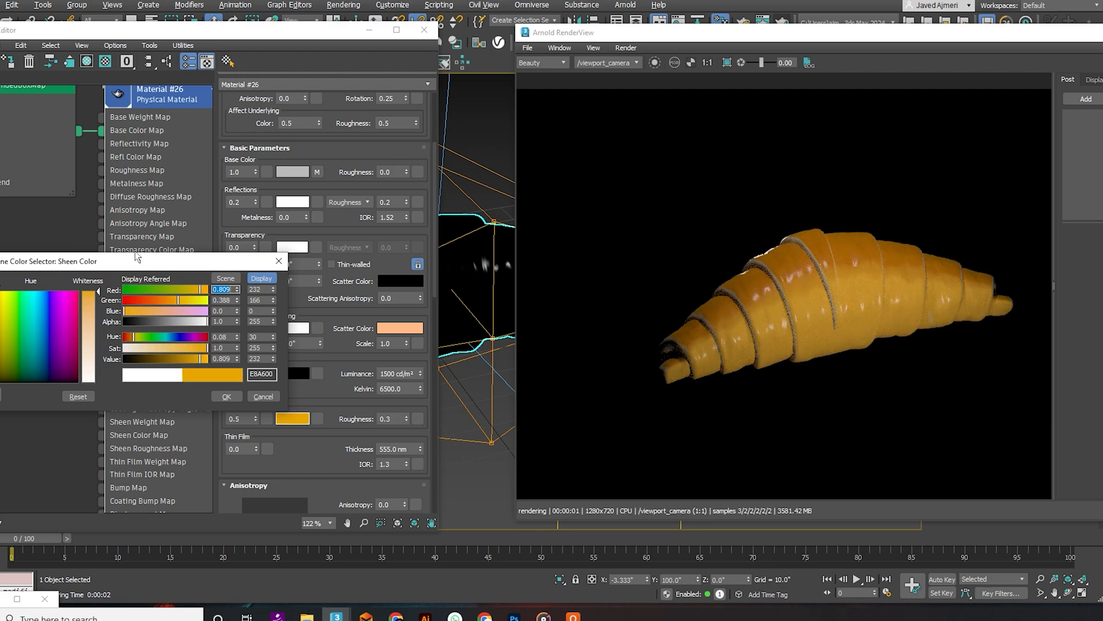
pyautogui.moveTo(176, 347); pyautogui.dragTo(208, 348)
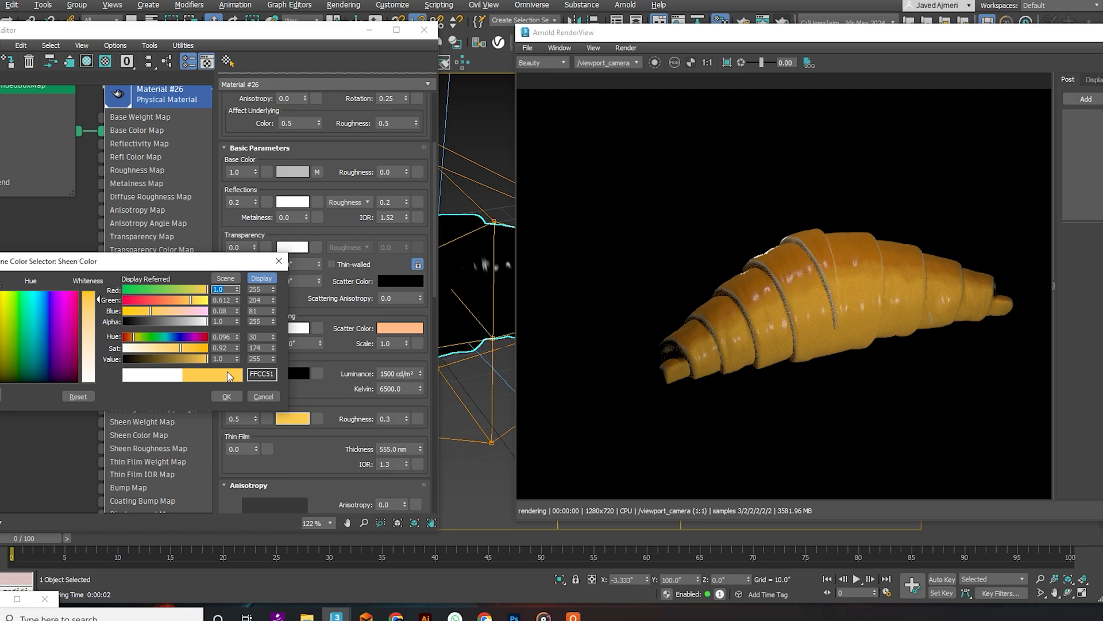
pyautogui.click(226, 396)
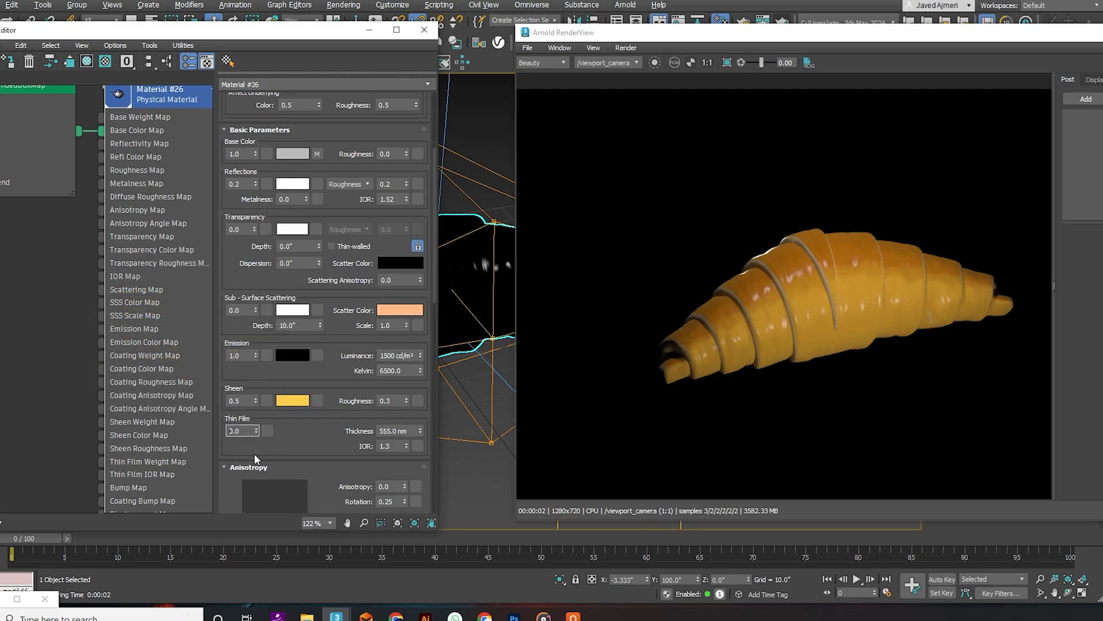
pyautogui.click(424, 30)
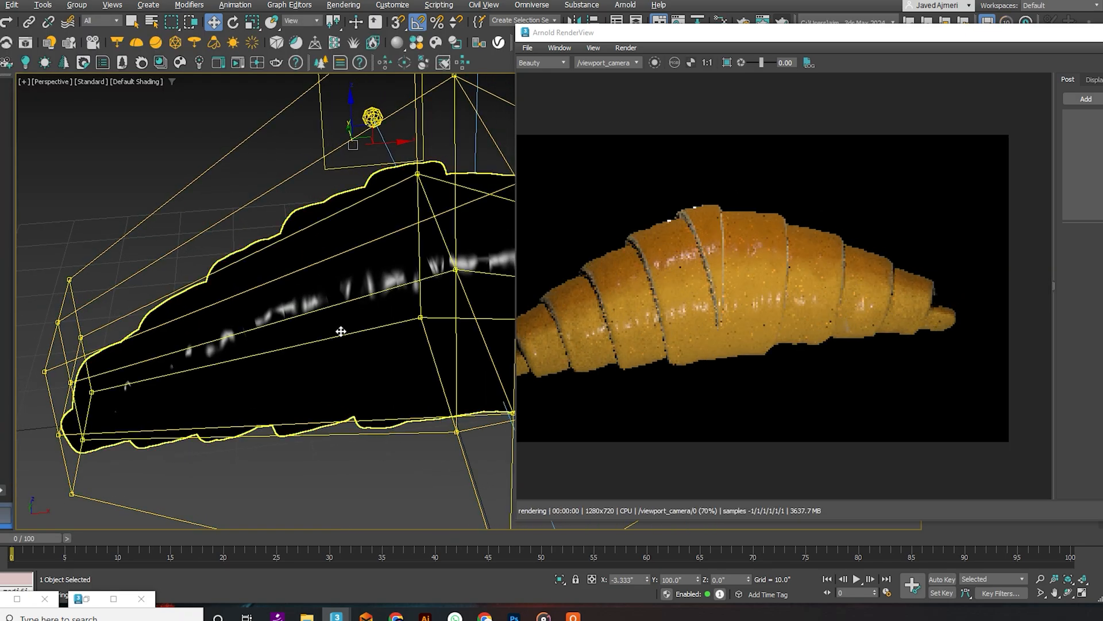